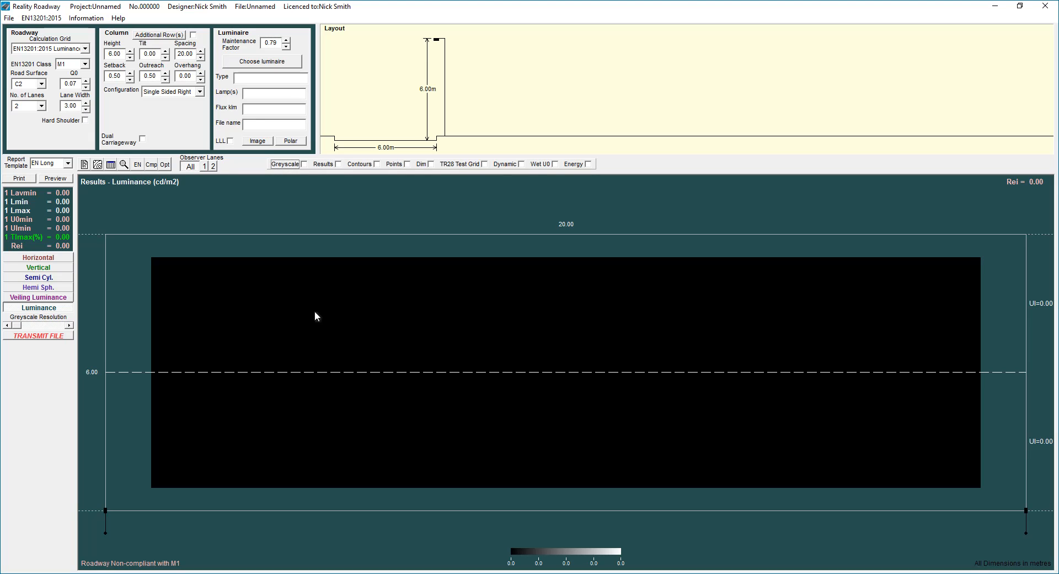
{"action": "mouse_move", "coordinate": [53, 80]}
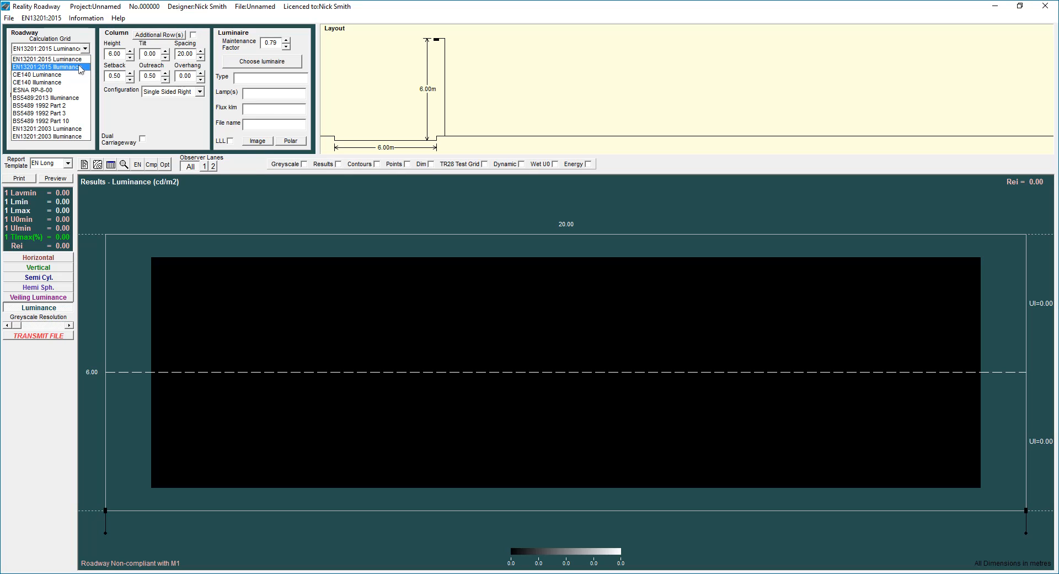
{"action": "left_click", "coordinate": [41, 59]}
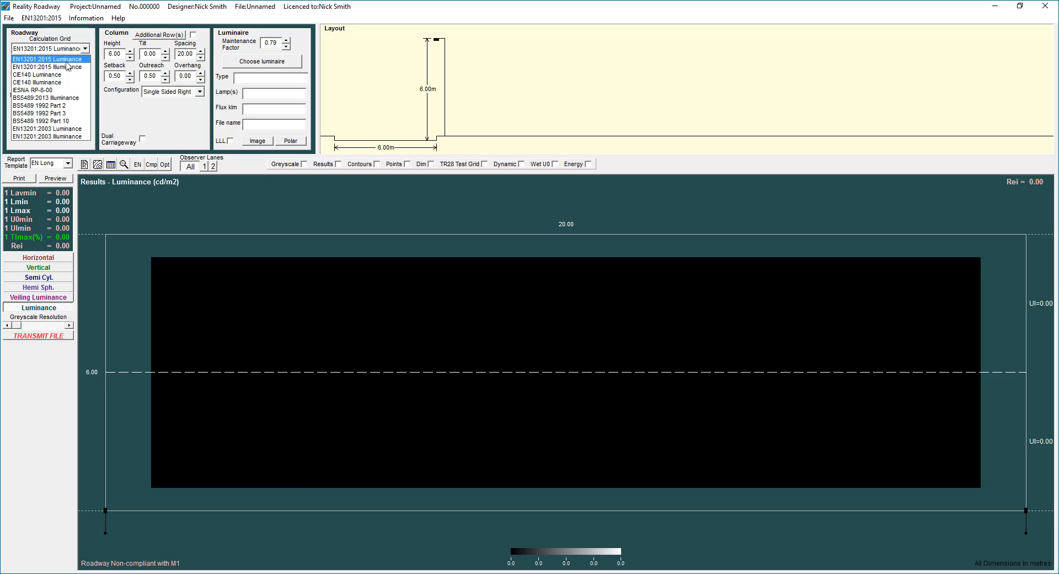
{"action": "left_click", "coordinate": [45, 67]}
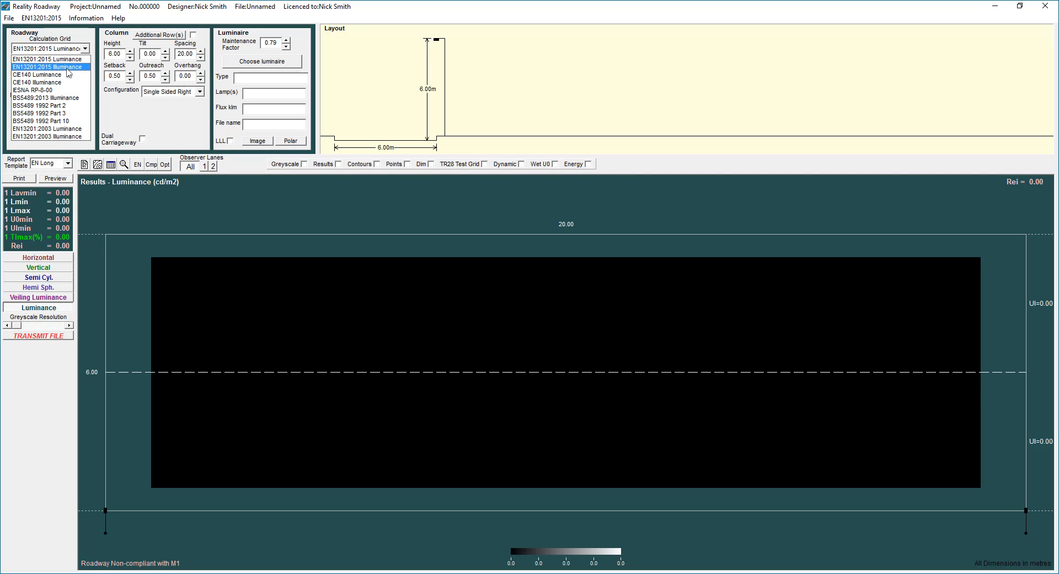
{"action": "left_click", "coordinate": [44, 58]}
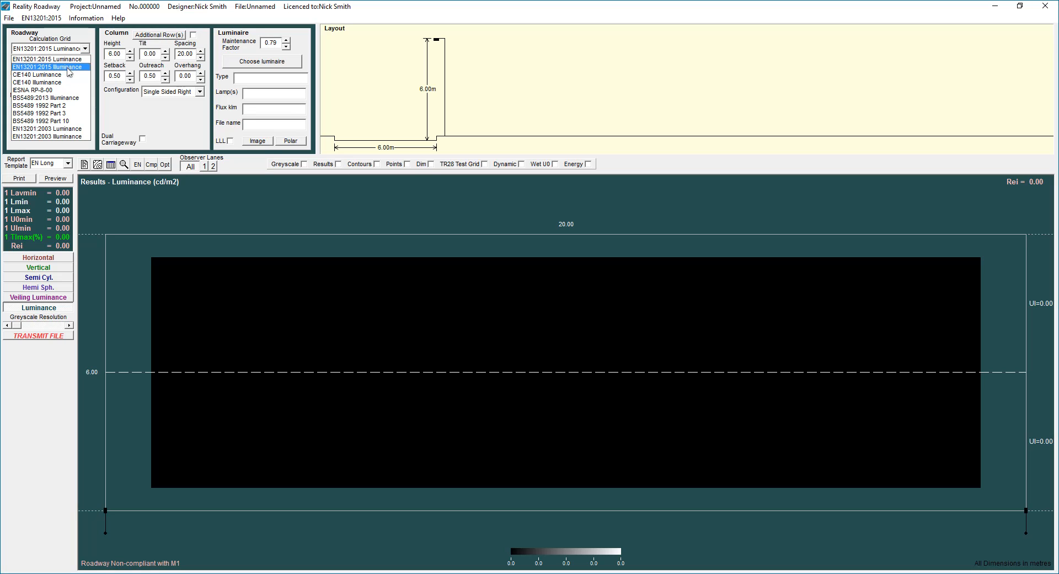
{"action": "left_click", "coordinate": [37, 82]}
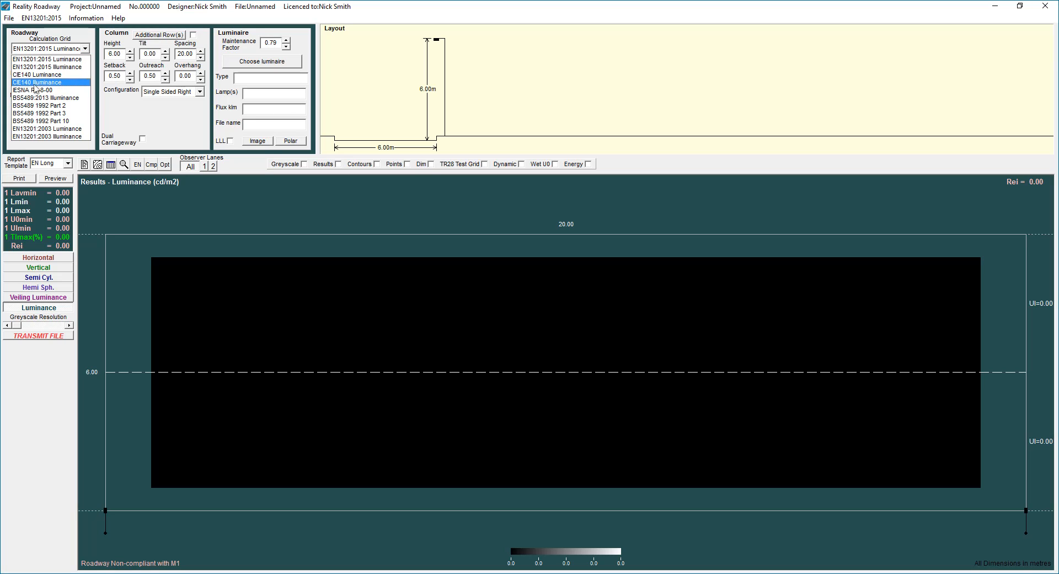
{"action": "left_click", "coordinate": [35, 89]}
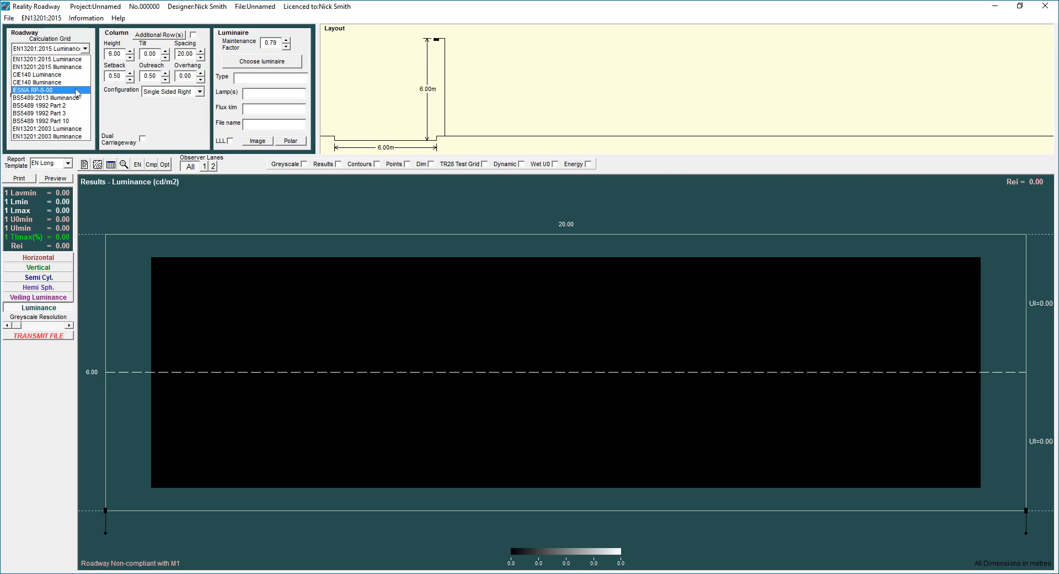
{"action": "mouse_move", "coordinate": [74, 92]}
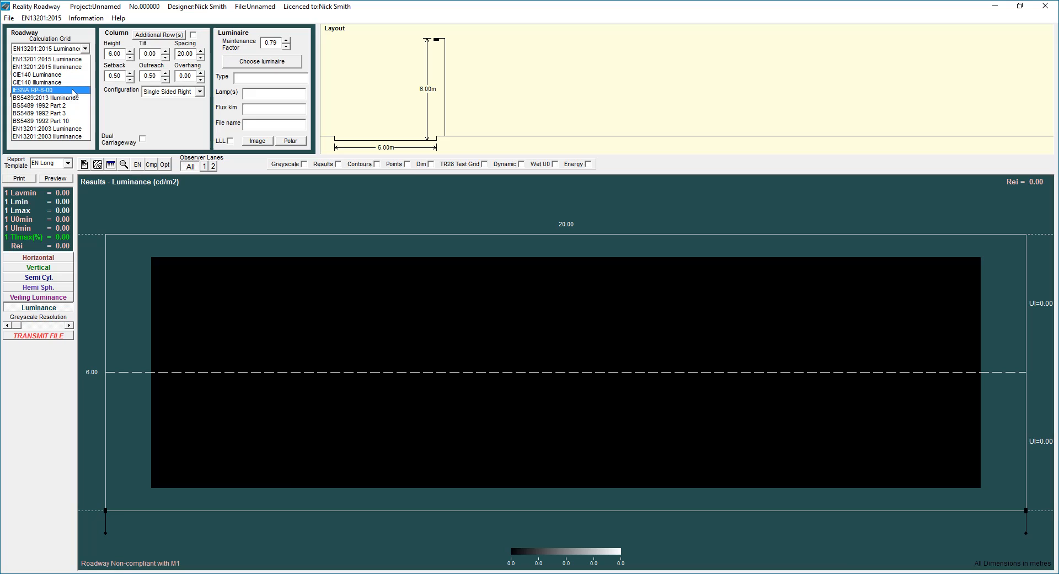
{"action": "left_click", "coordinate": [48, 97]}
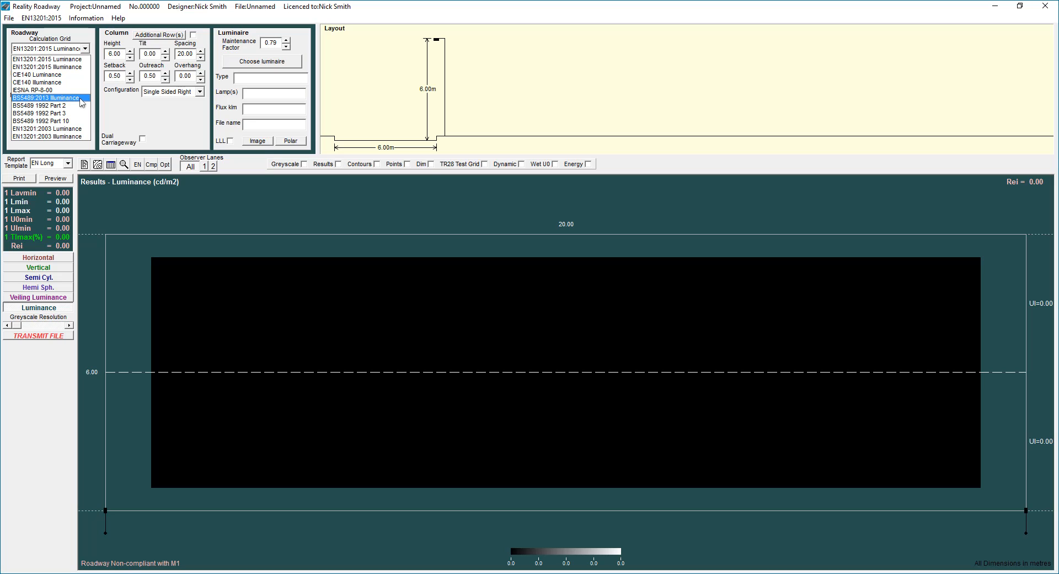
{"action": "left_click", "coordinate": [41, 106]}
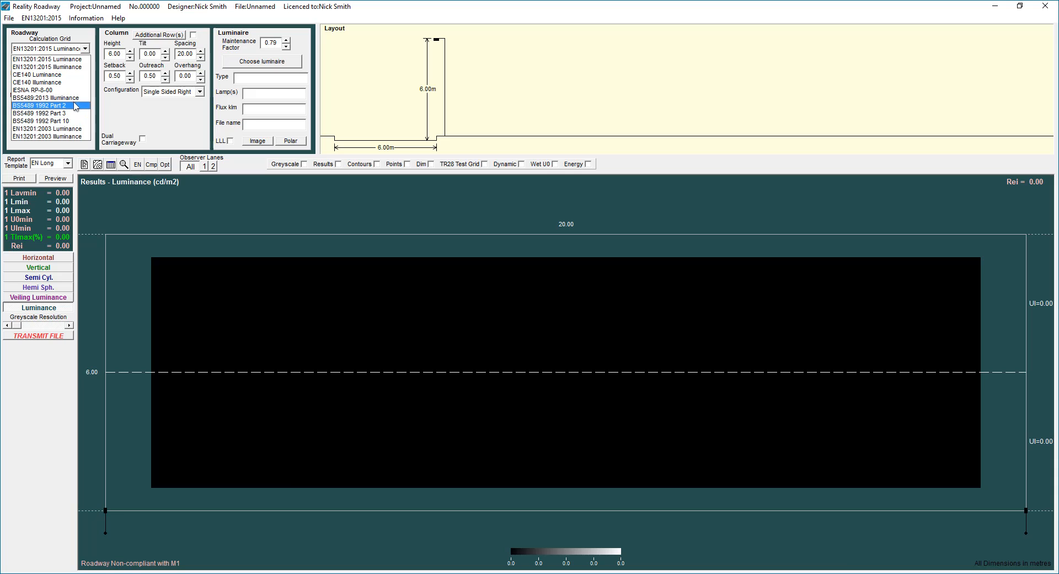
{"action": "left_click", "coordinate": [48, 135]}
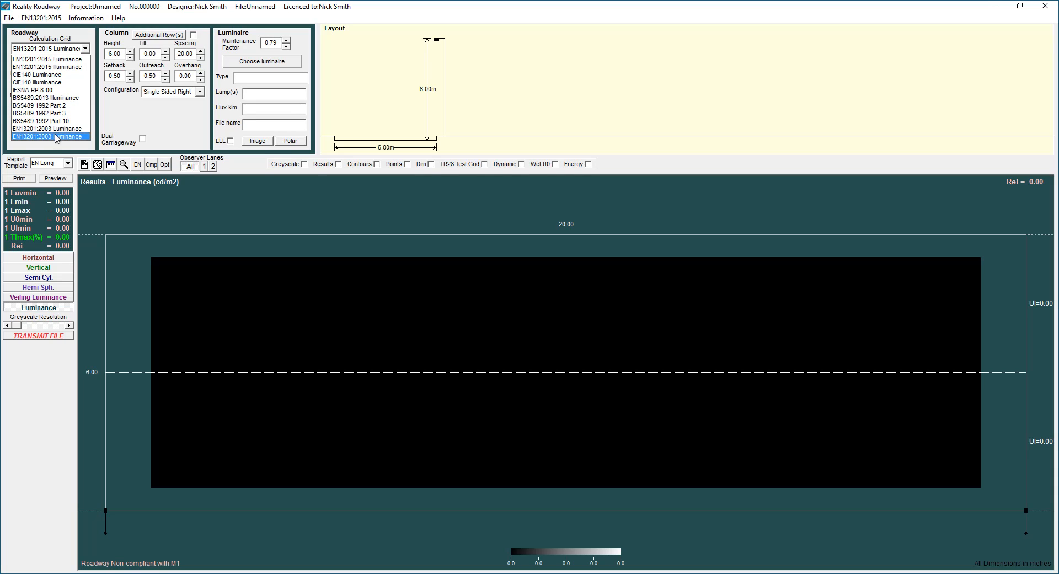
{"action": "left_click", "coordinate": [47, 128]}
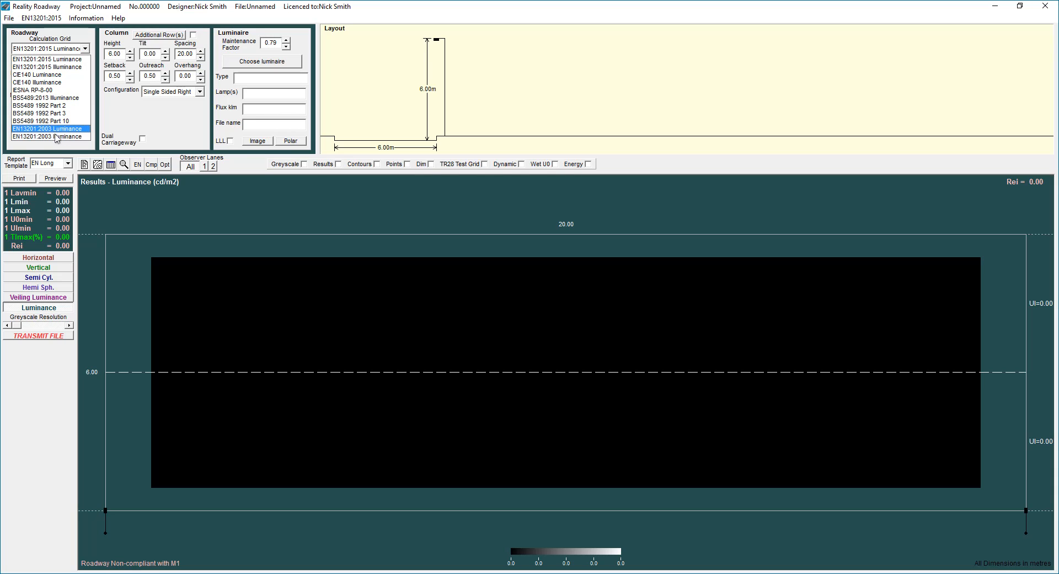
{"action": "left_click", "coordinate": [48, 136]}
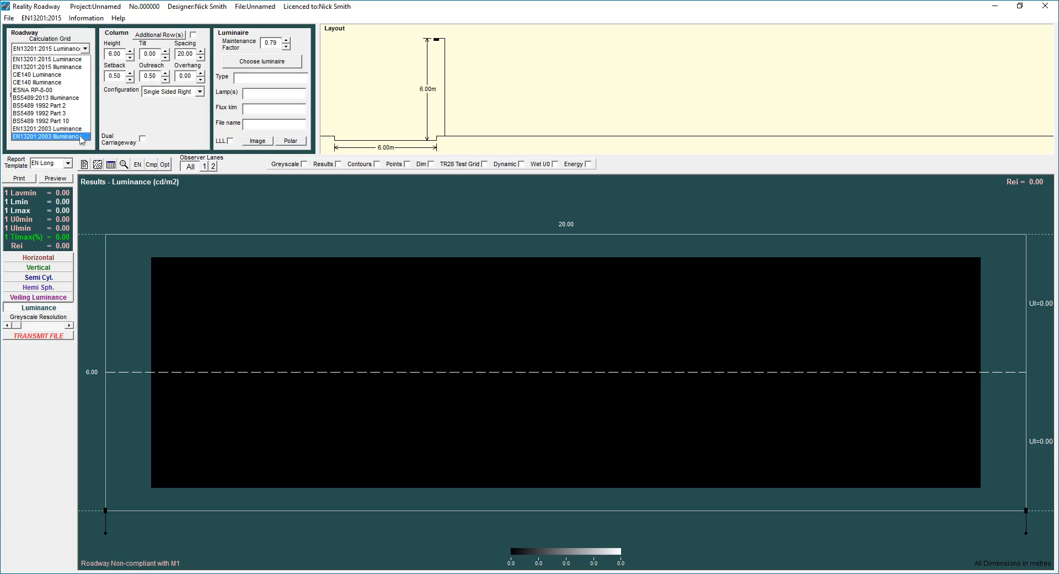
{"action": "left_click", "coordinate": [47, 128]}
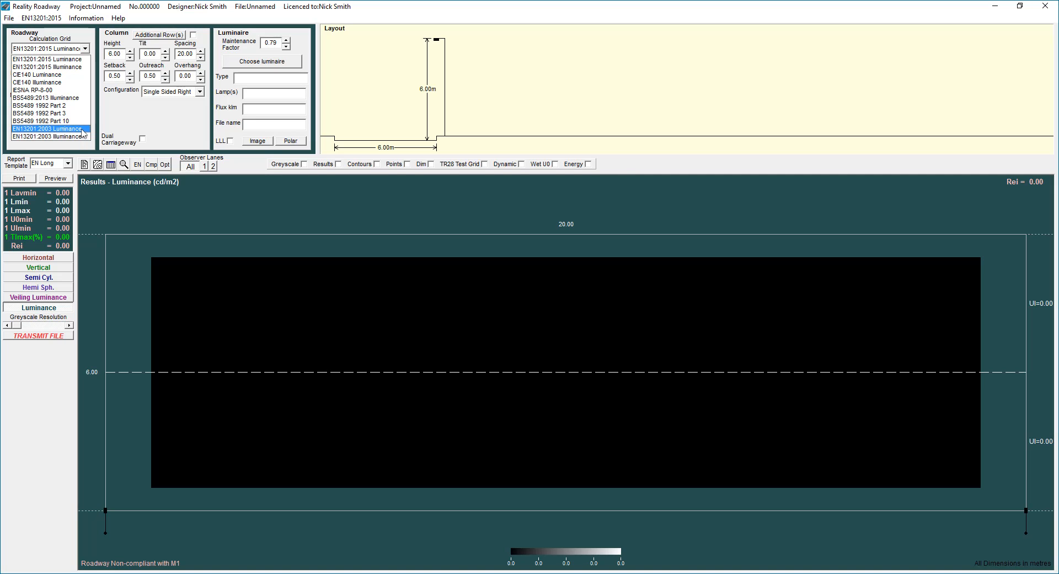
{"action": "left_click", "coordinate": [40, 105]}
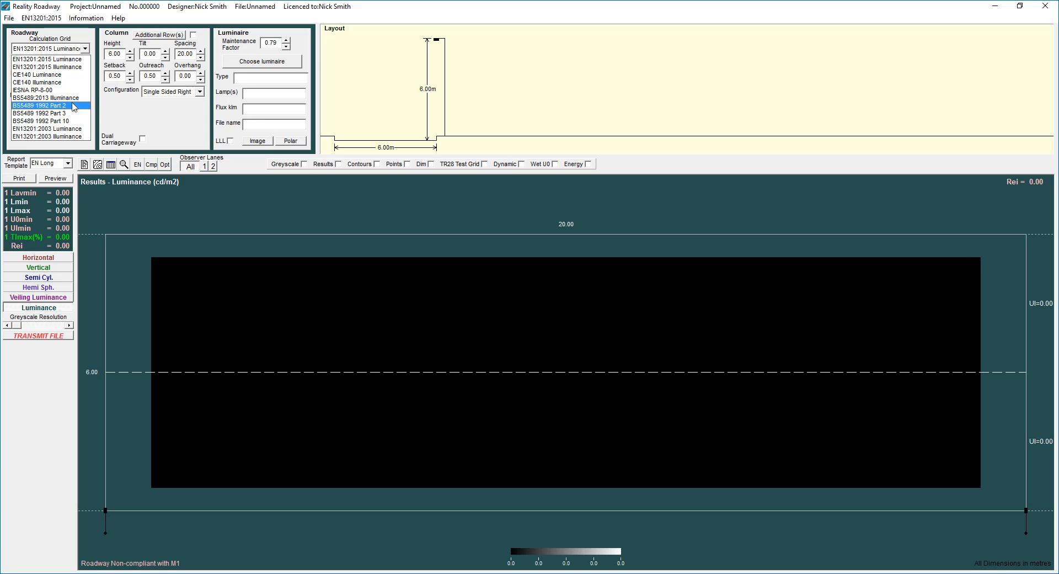
Use the EN13201:2015 illuminance grid with class P4 and 1.50 m footpaths on both sides
{"action": "left_click", "coordinate": [45, 66]}
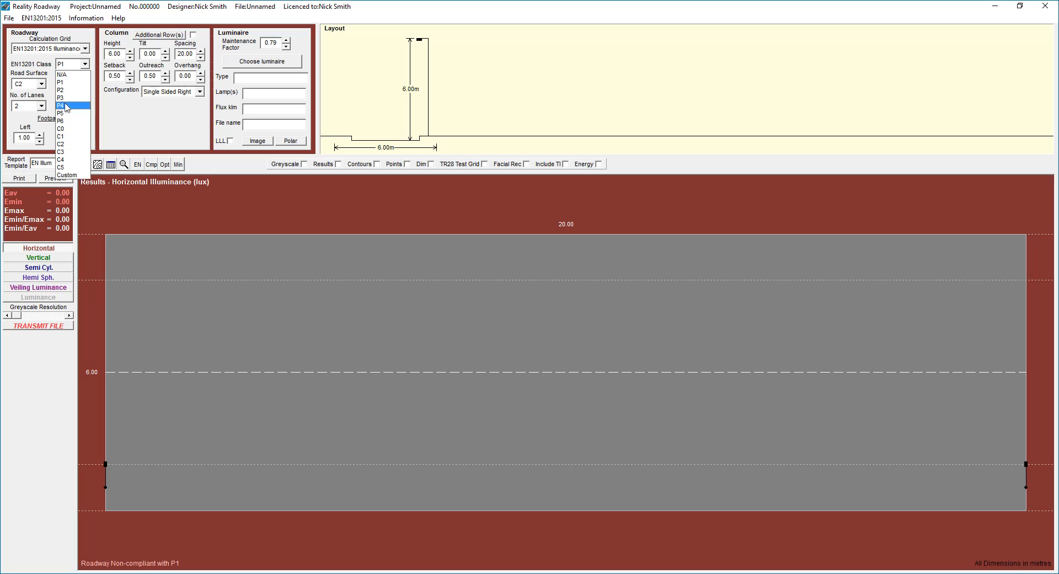
{"action": "left_click", "coordinate": [60, 106]}
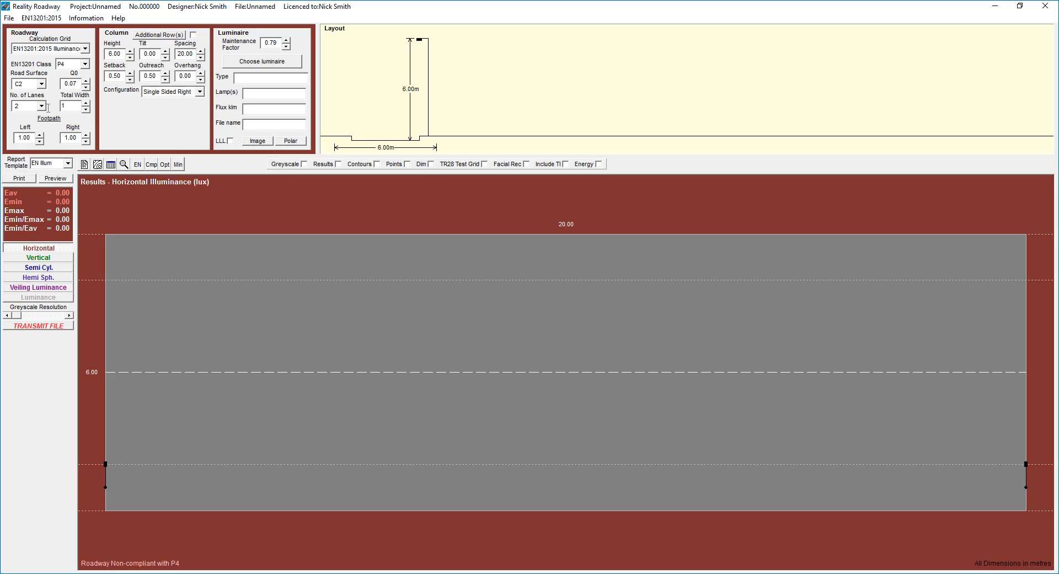
{"action": "type", "text": "0"}
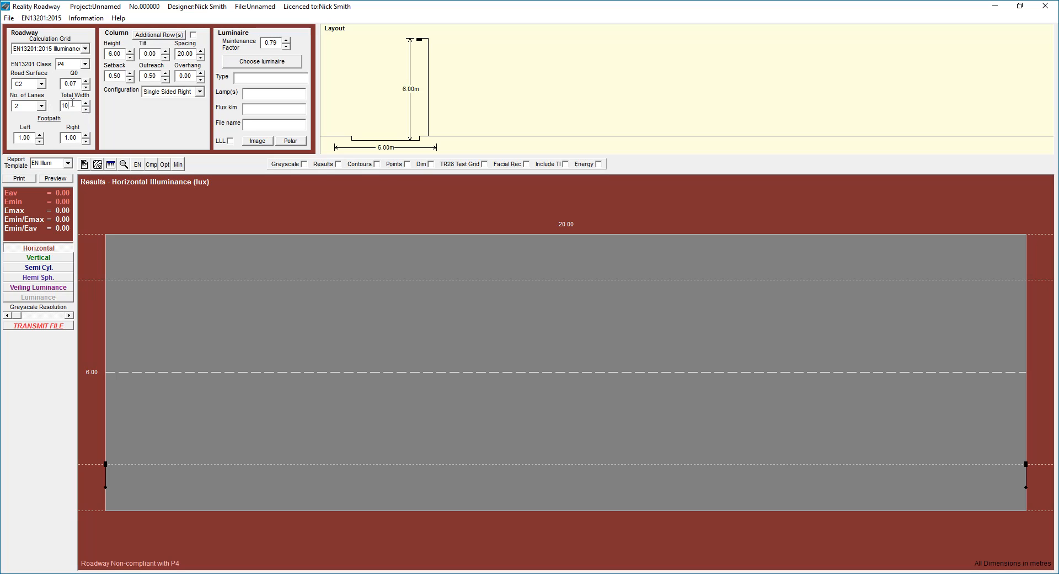
{"action": "mouse_move", "coordinate": [98, 238]}
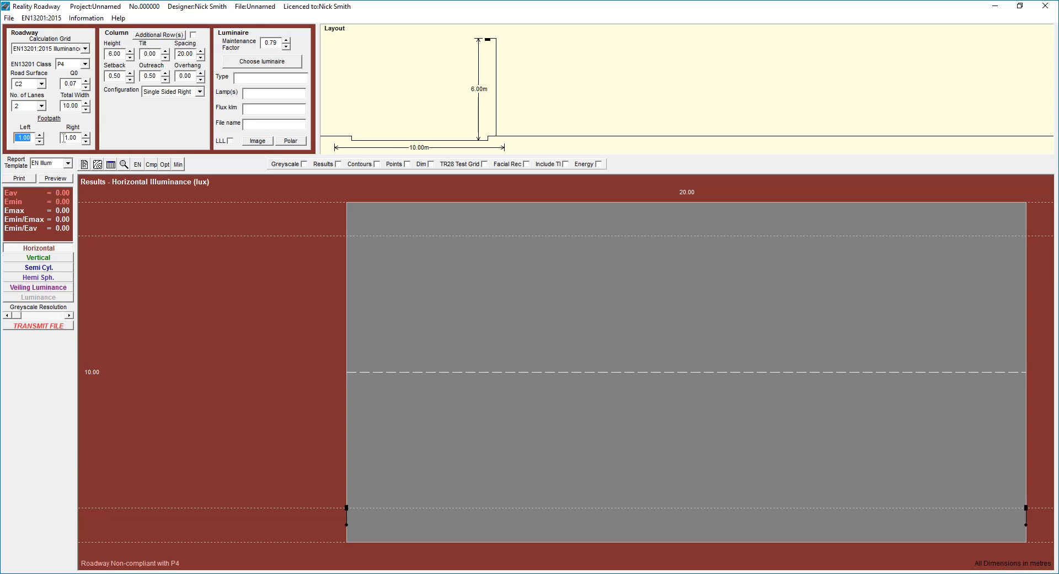
{"action": "type", "text": "1.5"}
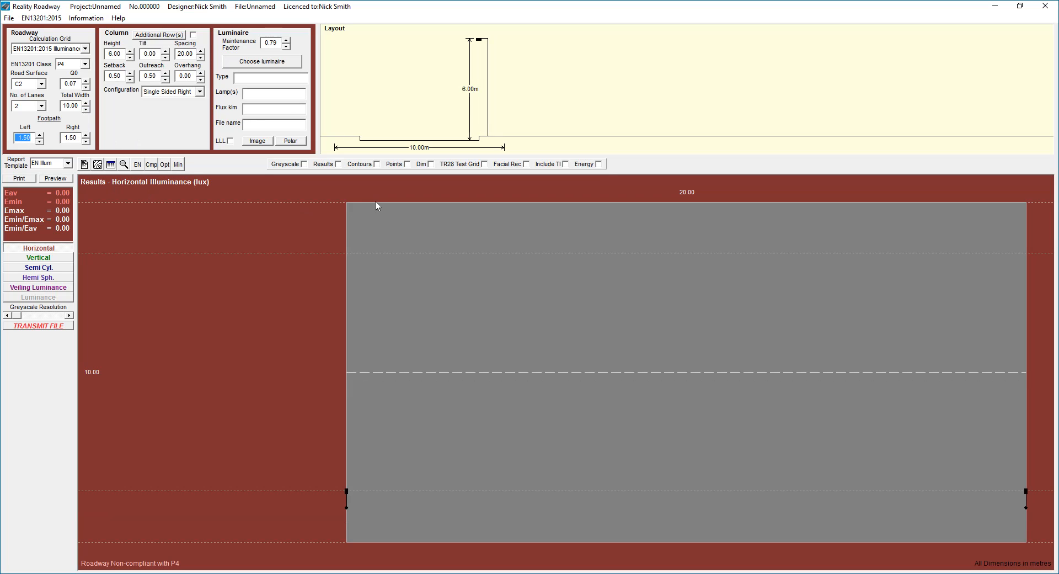
{"action": "mouse_move", "coordinate": [338, 251]}
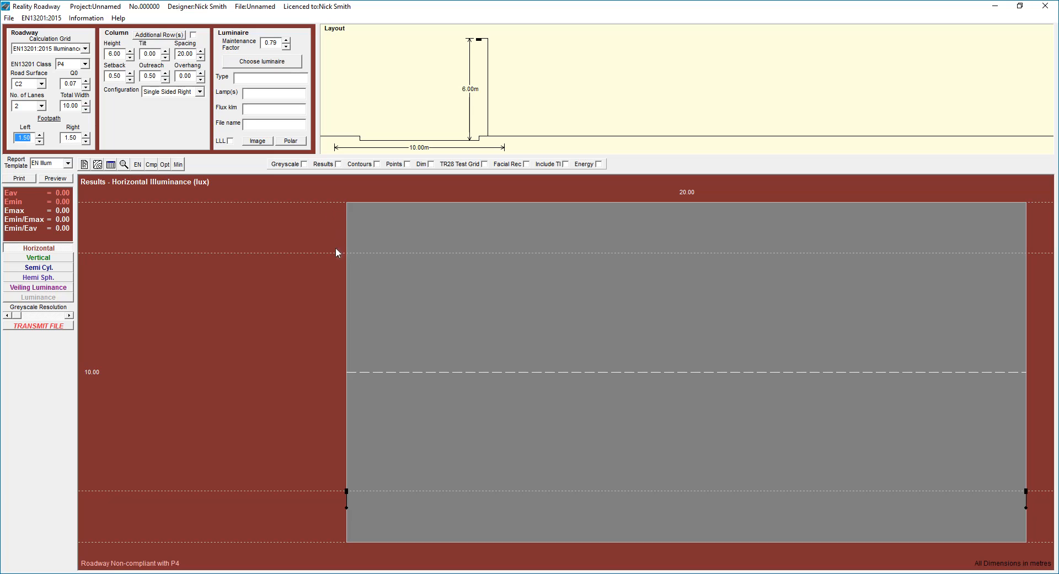
{"action": "mouse_move", "coordinate": [347, 513]}
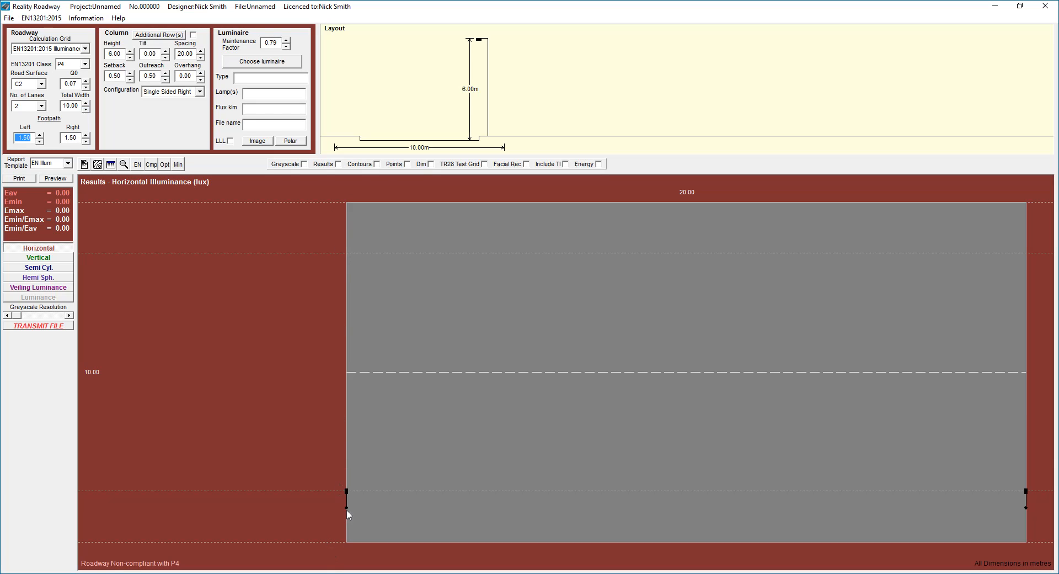
{"action": "mouse_move", "coordinate": [346, 257]}
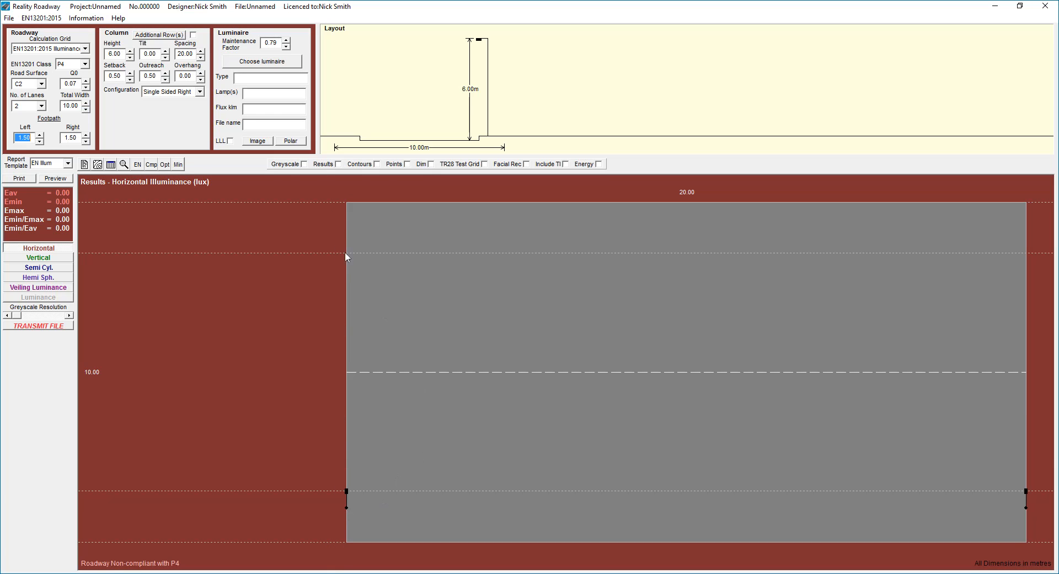
{"action": "mouse_move", "coordinate": [362, 284]}
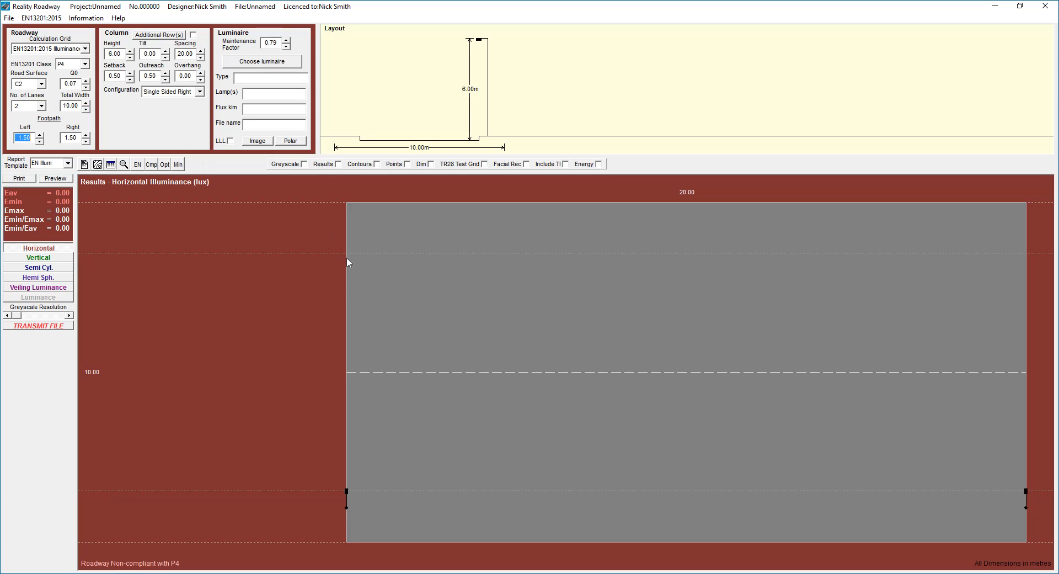
{"action": "mouse_move", "coordinate": [345, 509]}
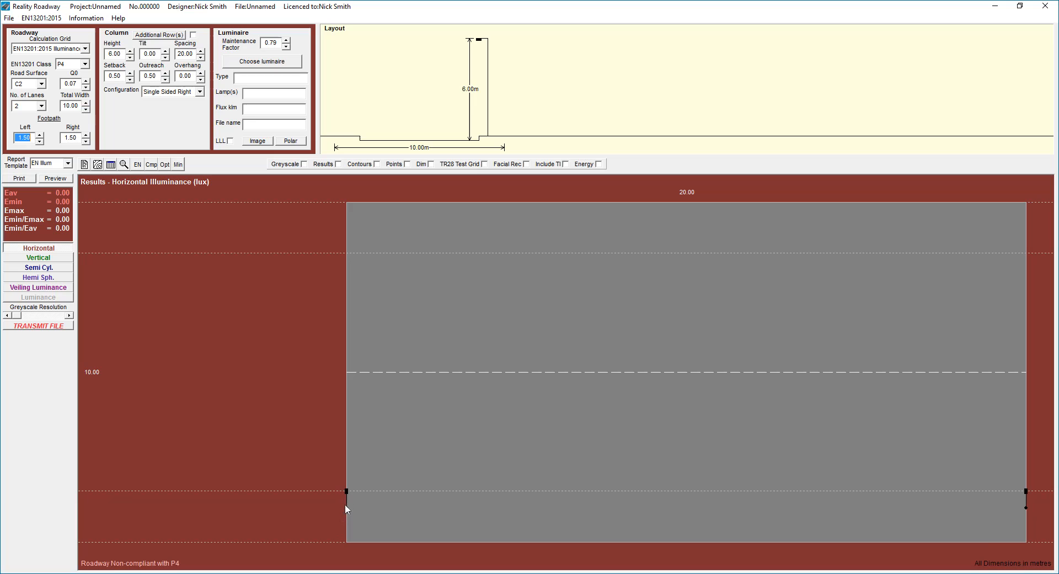
{"action": "mouse_move", "coordinate": [362, 500]}
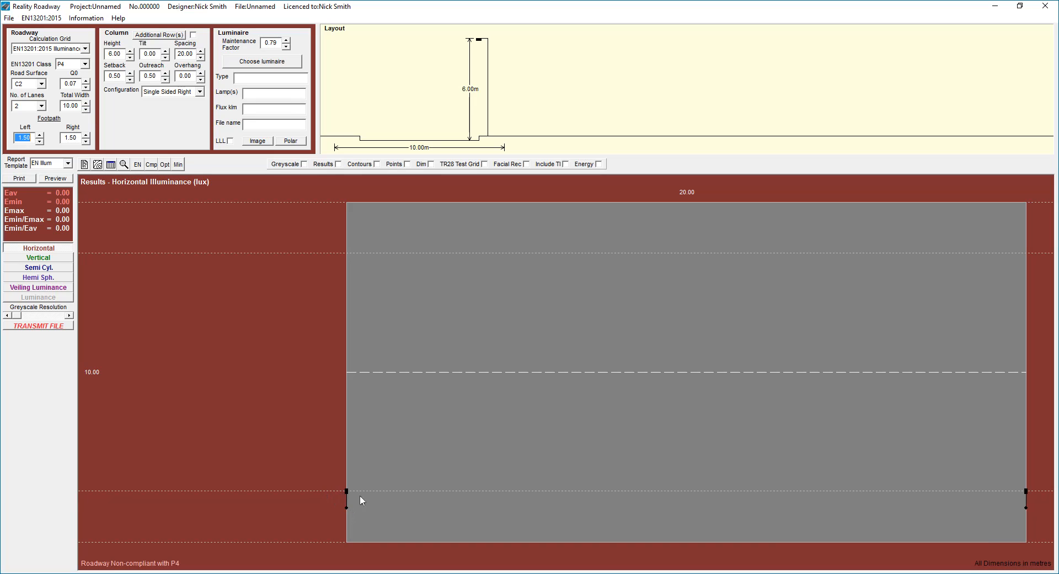
{"action": "mouse_move", "coordinate": [118, 130]}
{"action": "type", "text": "-1"}
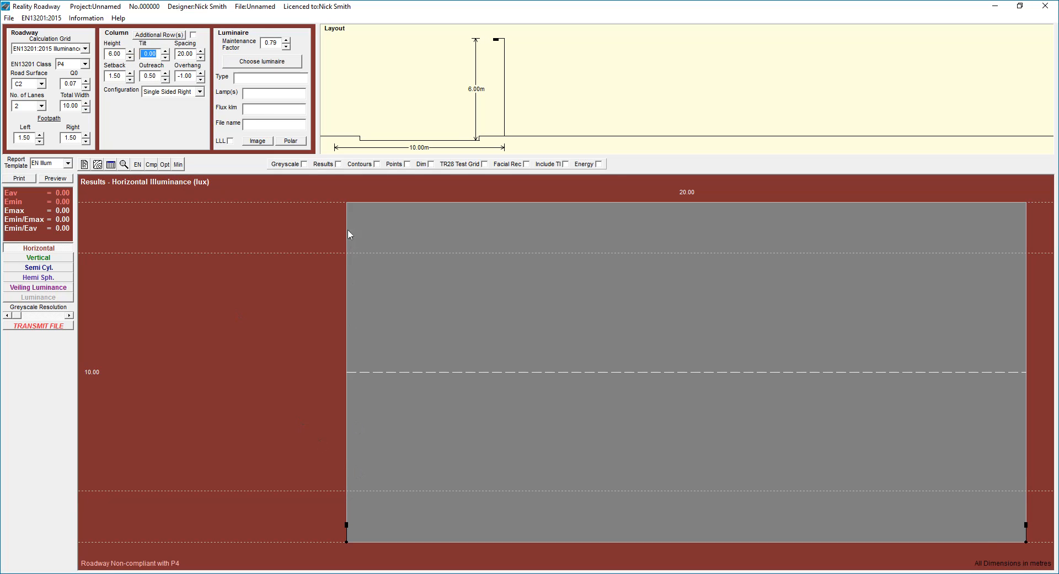
{"action": "mouse_move", "coordinate": [345, 498]}
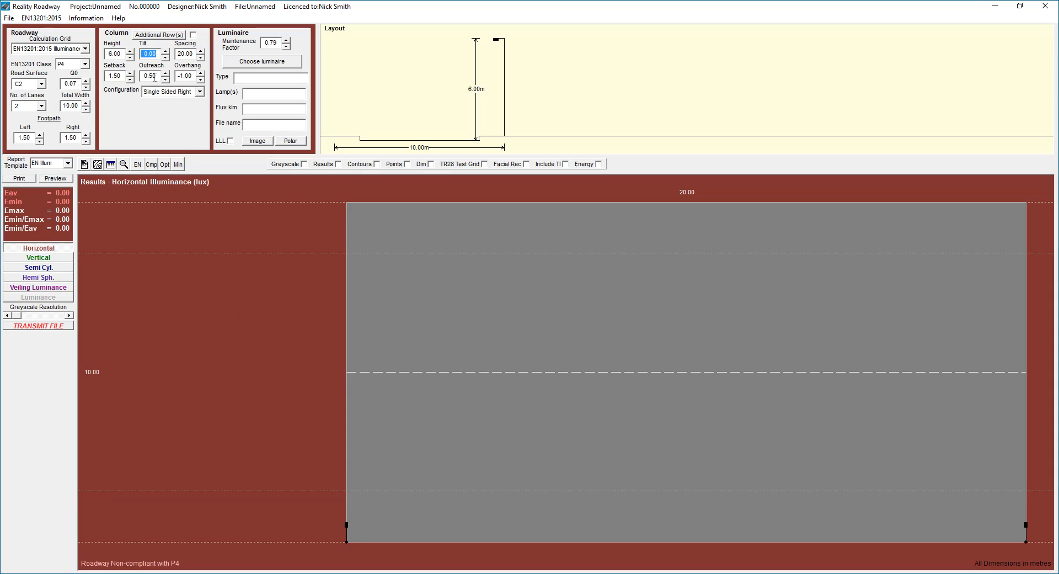
Give the column a 1.50 m setback, 0.40 m outreach and -1.10 m overhang
{"action": "left_click", "coordinate": [150, 76]}
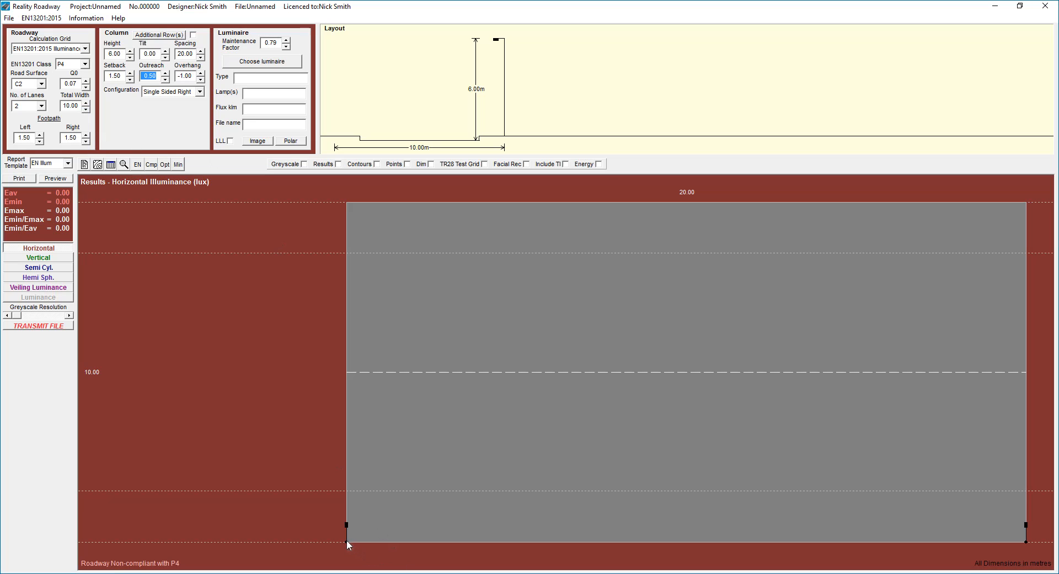
{"action": "mouse_move", "coordinate": [189, 103]}
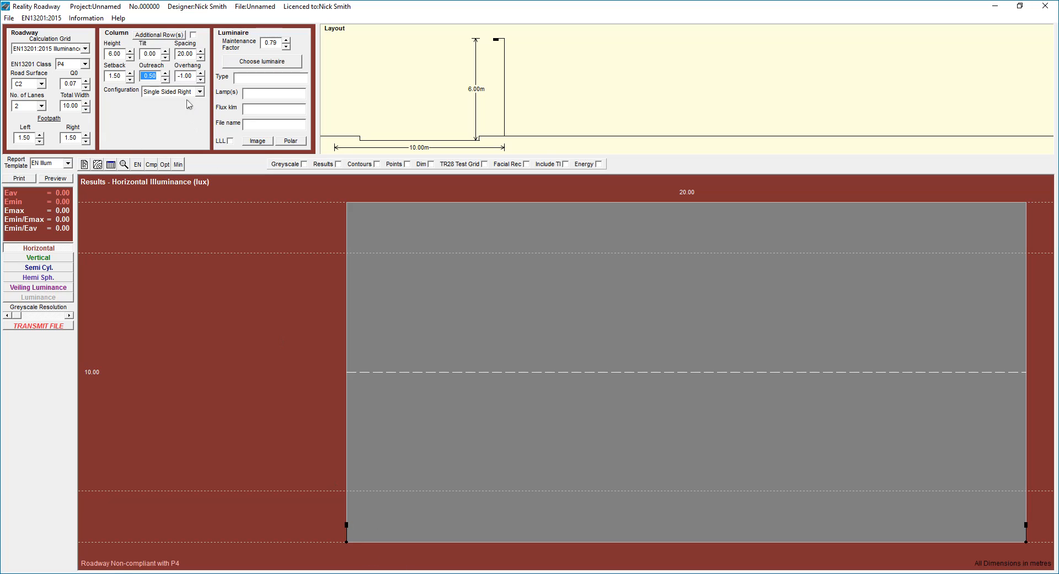
{"action": "left_click", "coordinate": [166, 73]}
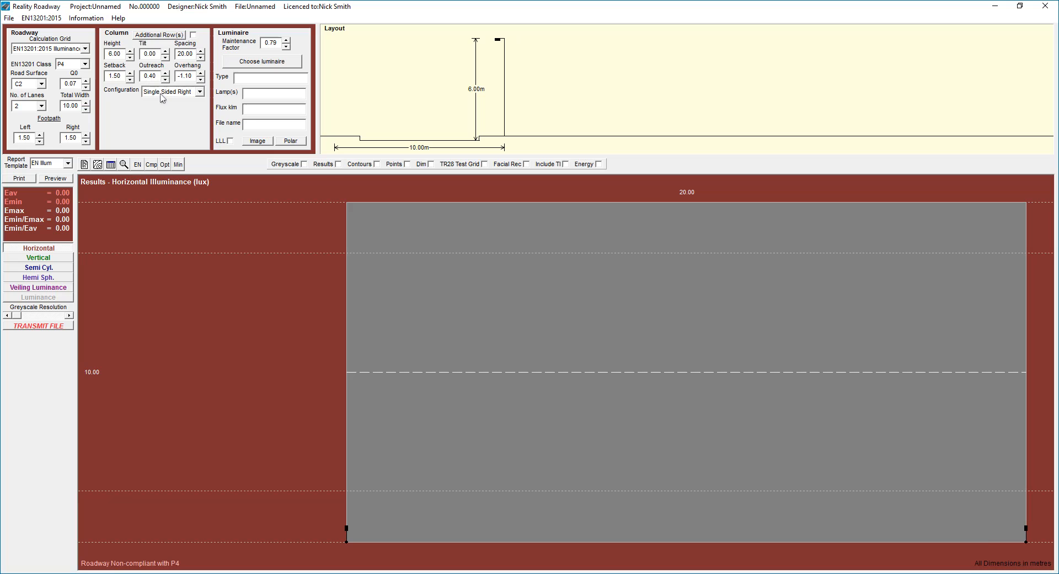
Set the column configuration to Single Sided Left
{"action": "left_click", "coordinate": [199, 92]}
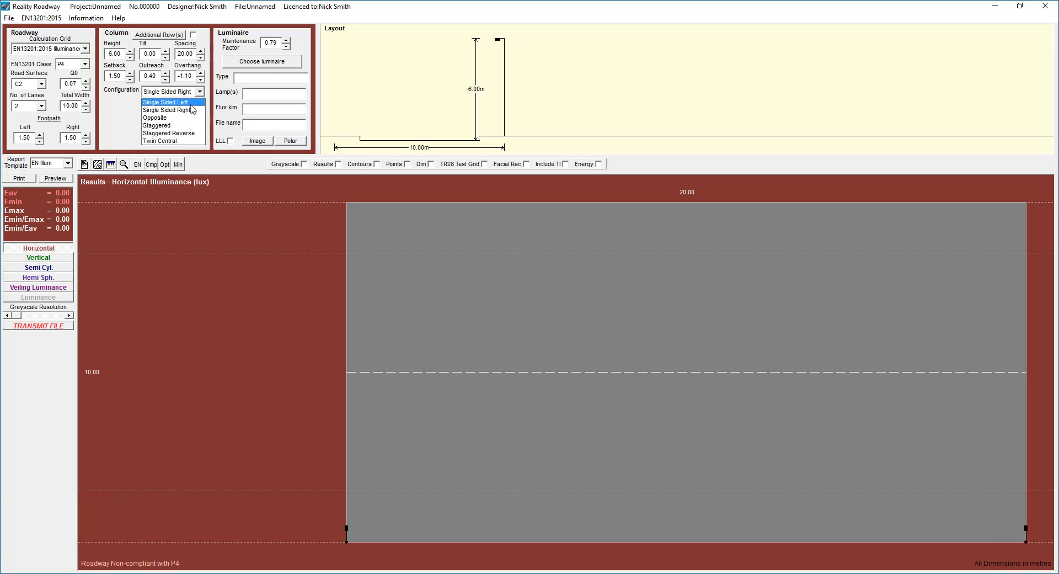
{"action": "left_click", "coordinate": [166, 101]}
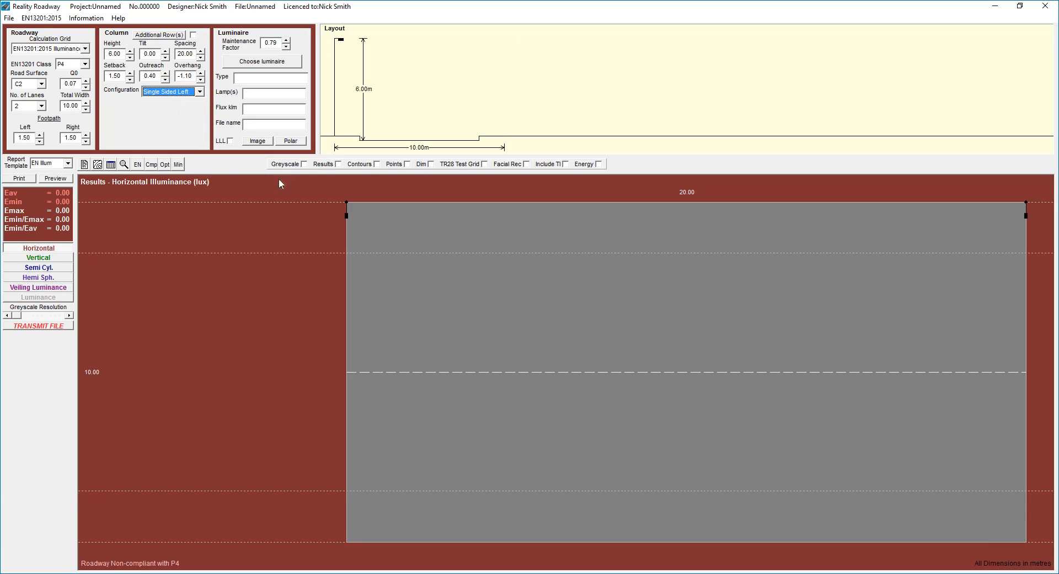
{"action": "mouse_move", "coordinate": [384, 210]}
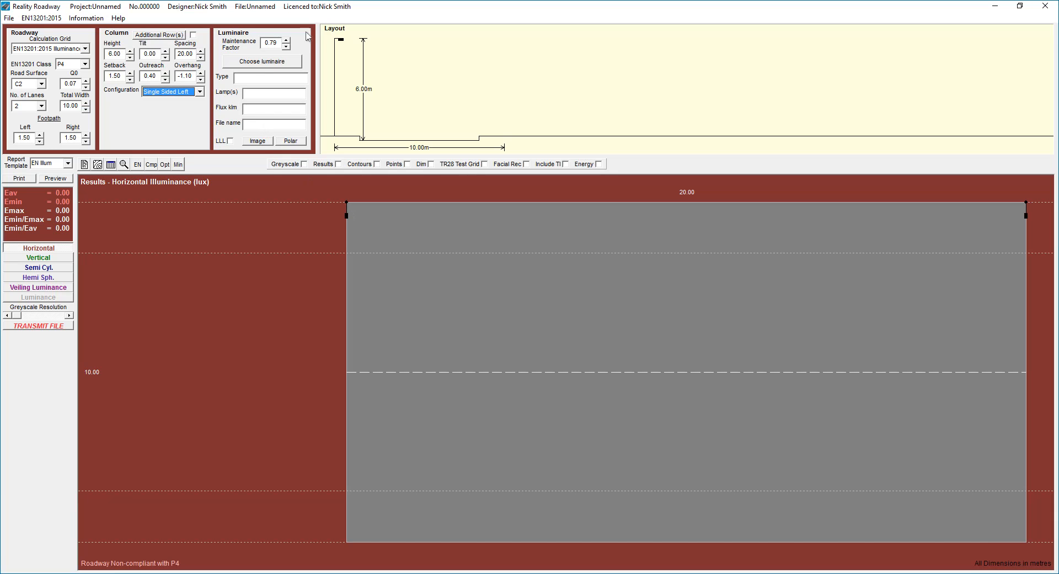
{"action": "mouse_move", "coordinate": [206, 59]}
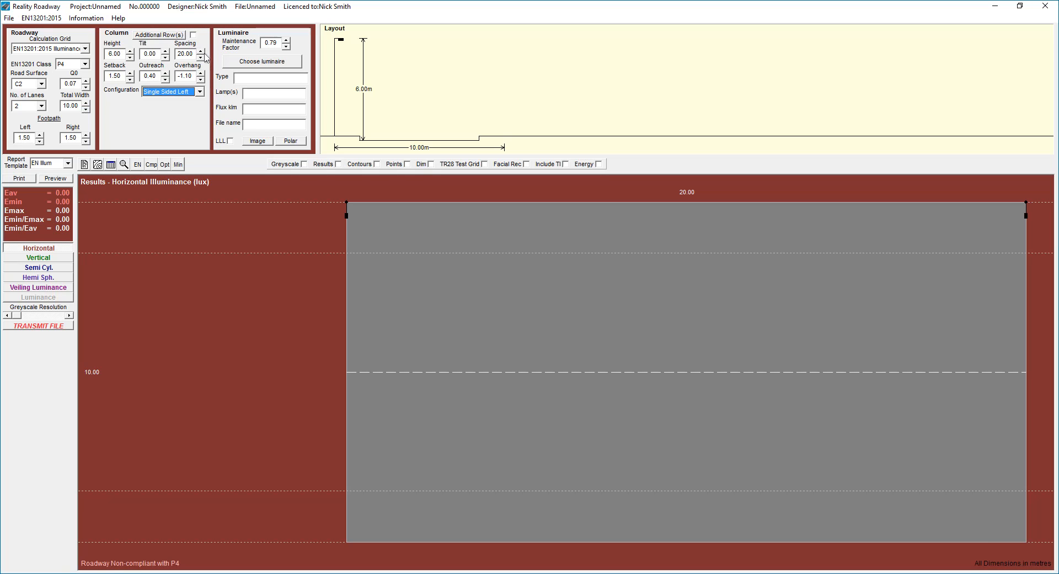
{"action": "mouse_move", "coordinate": [272, 54]}
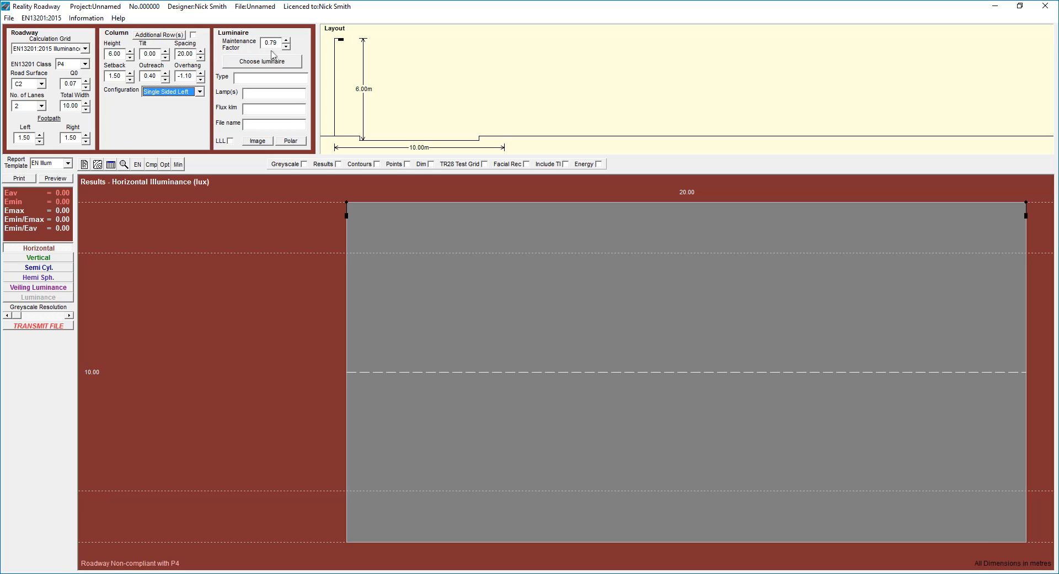
{"action": "mouse_move", "coordinate": [266, 47]}
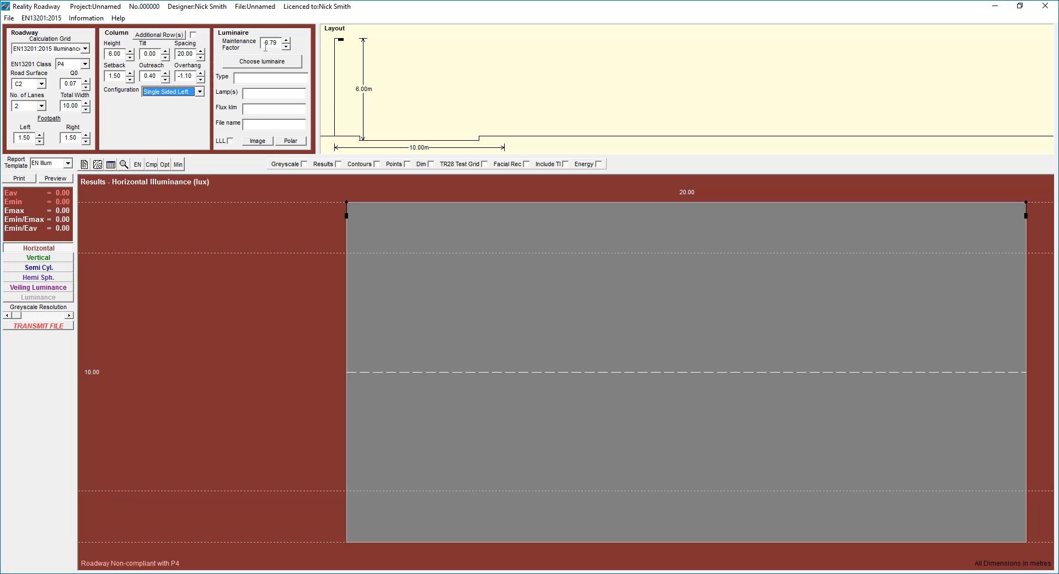
{"action": "left_click", "coordinate": [270, 43]}
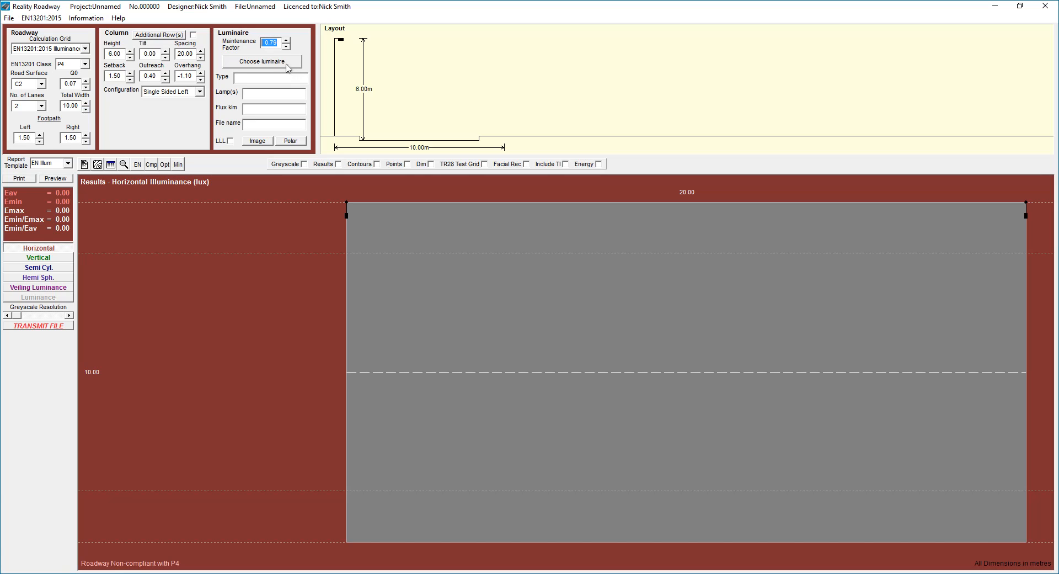
{"action": "mouse_move", "coordinate": [258, 63]}
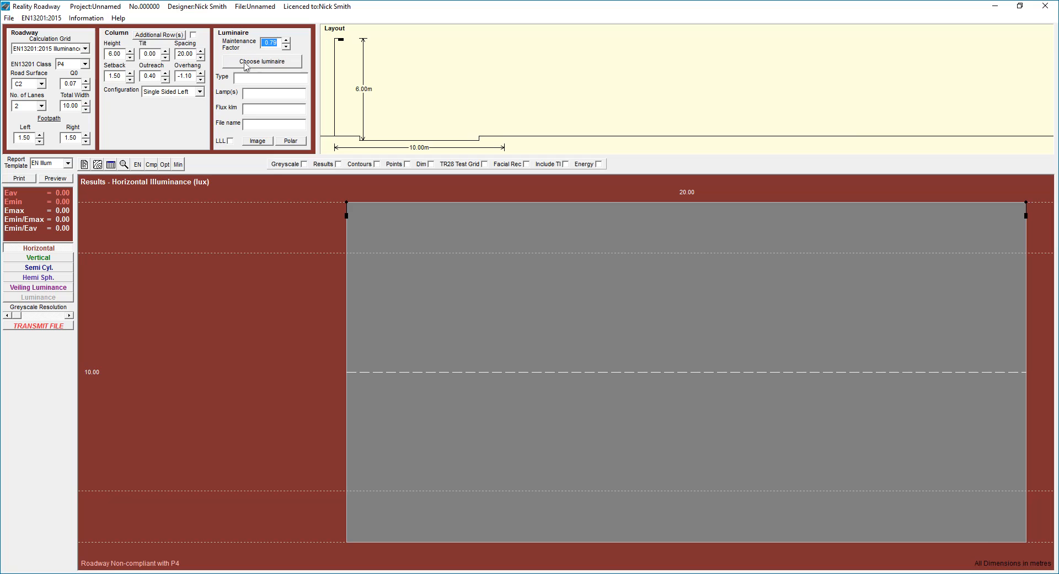
Bring up the luminaire chooser with the manufacturer library loaded and its window enlarged
{"action": "left_click", "coordinate": [261, 60]}
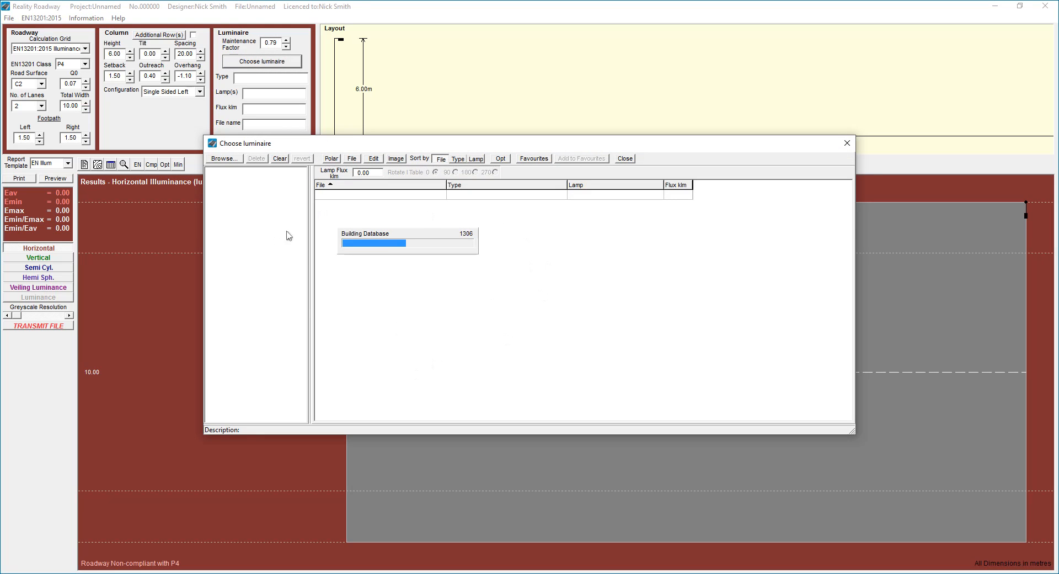
{"action": "left_click", "coordinate": [224, 158]}
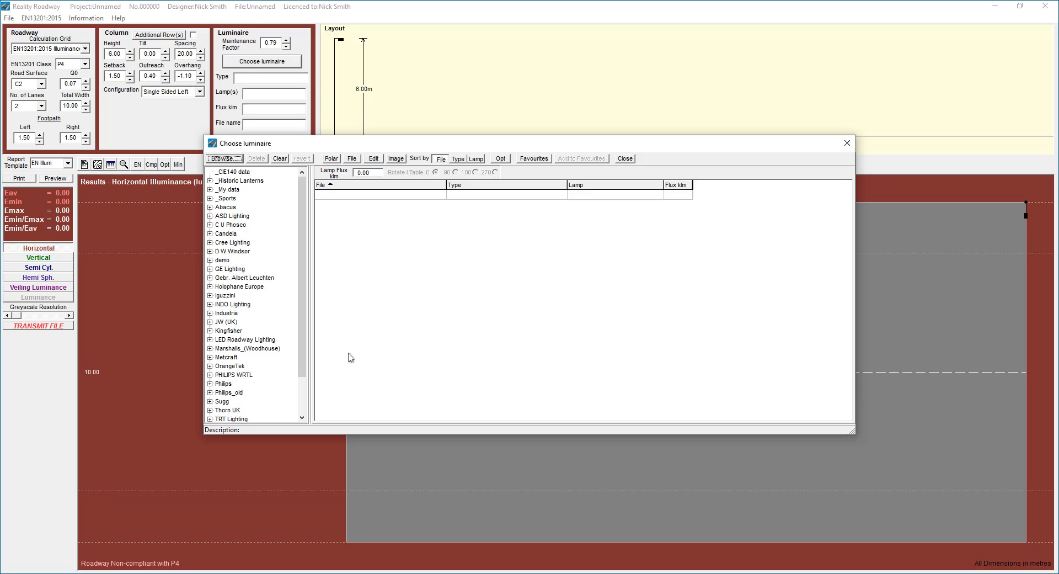
{"action": "mouse_move", "coordinate": [405, 304]}
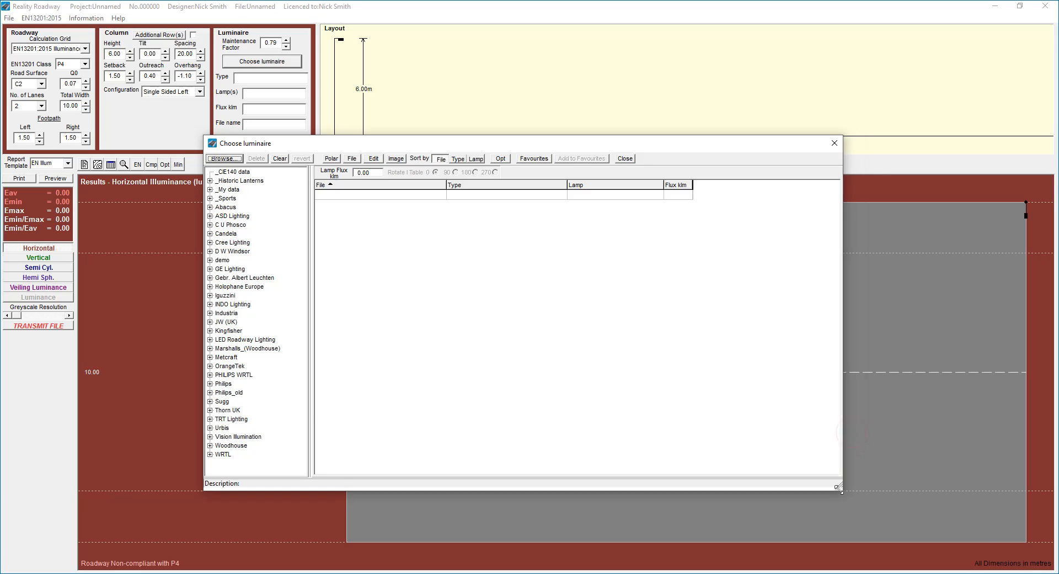
{"action": "left_click_drag", "start_coordinate": [841, 489], "coordinate": [851, 518]}
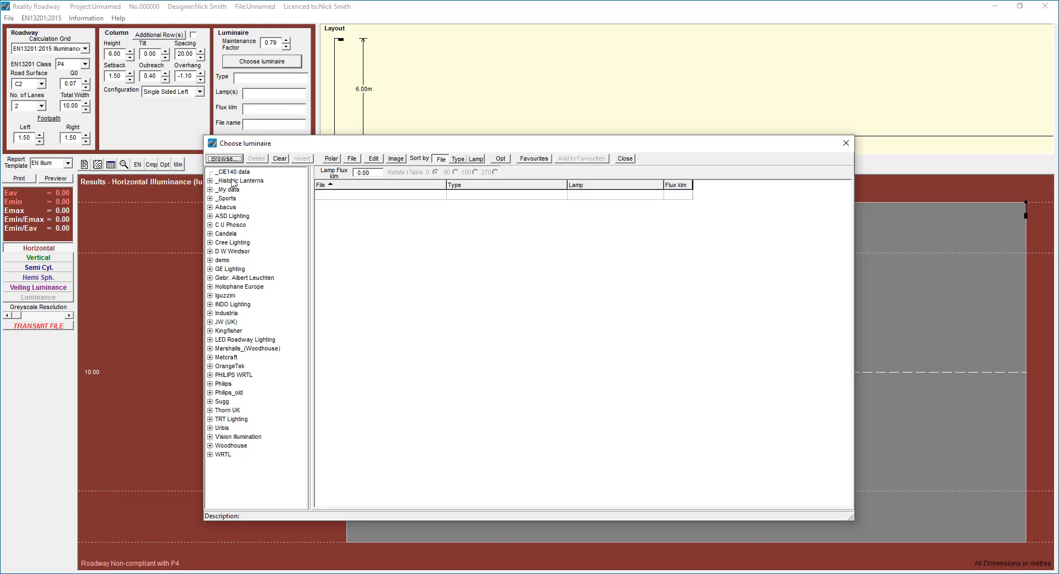
{"action": "mouse_move", "coordinate": [313, 235]}
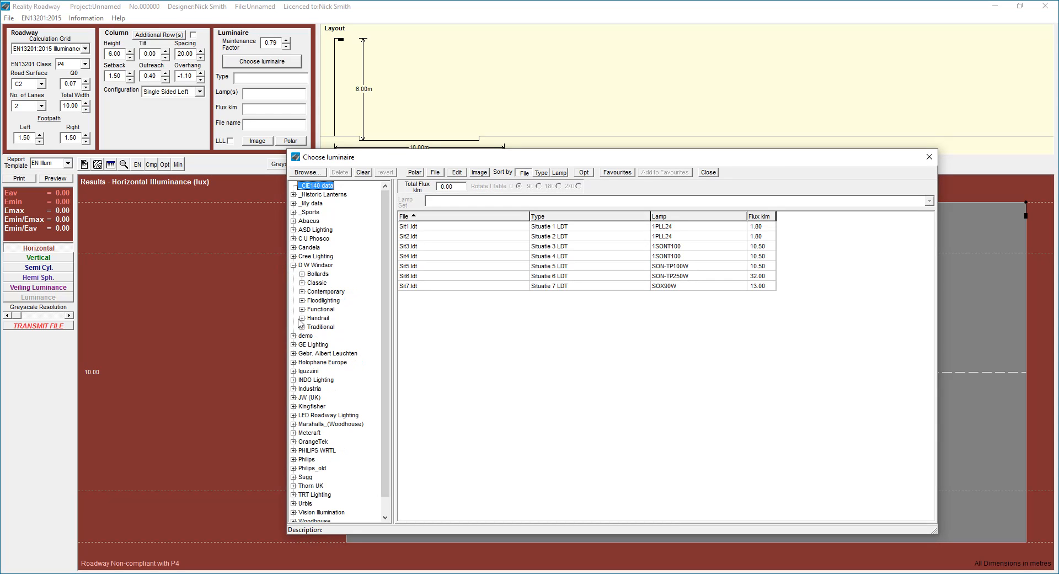
List the Functional > Kirium Pro Mini 3000K A Optic files sorted by flux, brightest first
{"action": "left_click", "coordinate": [302, 309]}
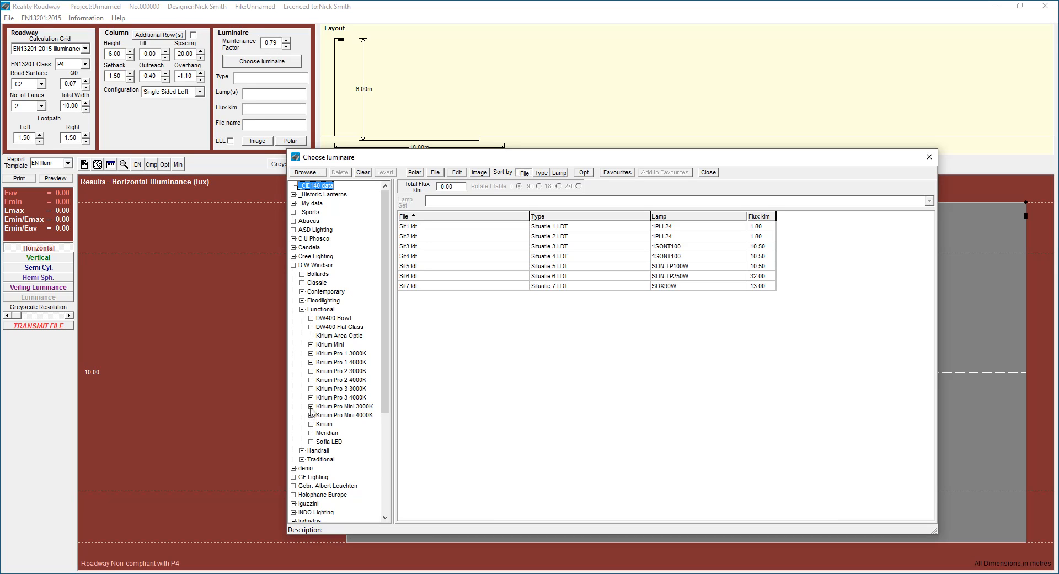
{"action": "left_click", "coordinate": [311, 406]}
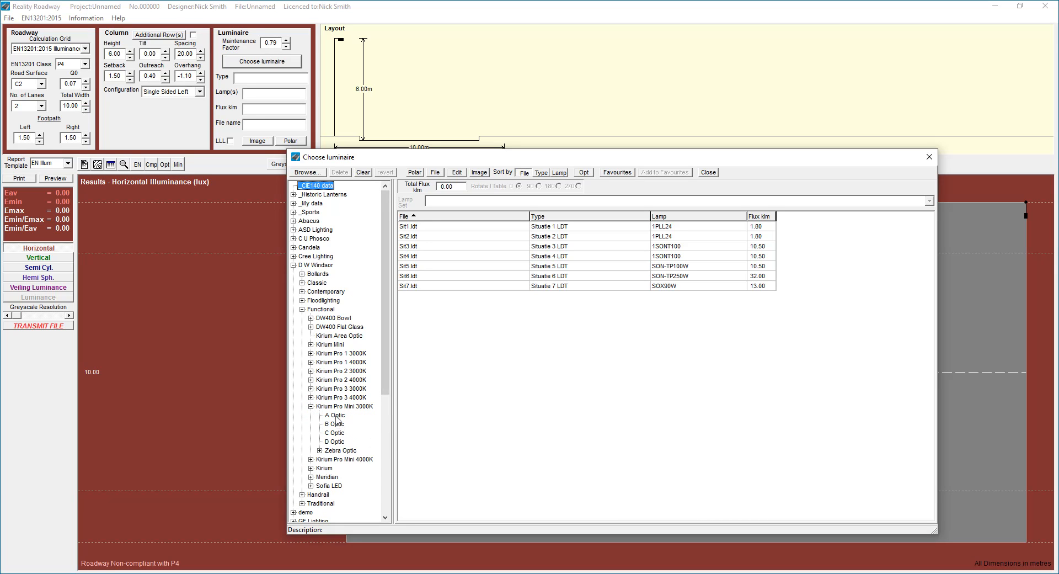
{"action": "left_click", "coordinate": [333, 414]}
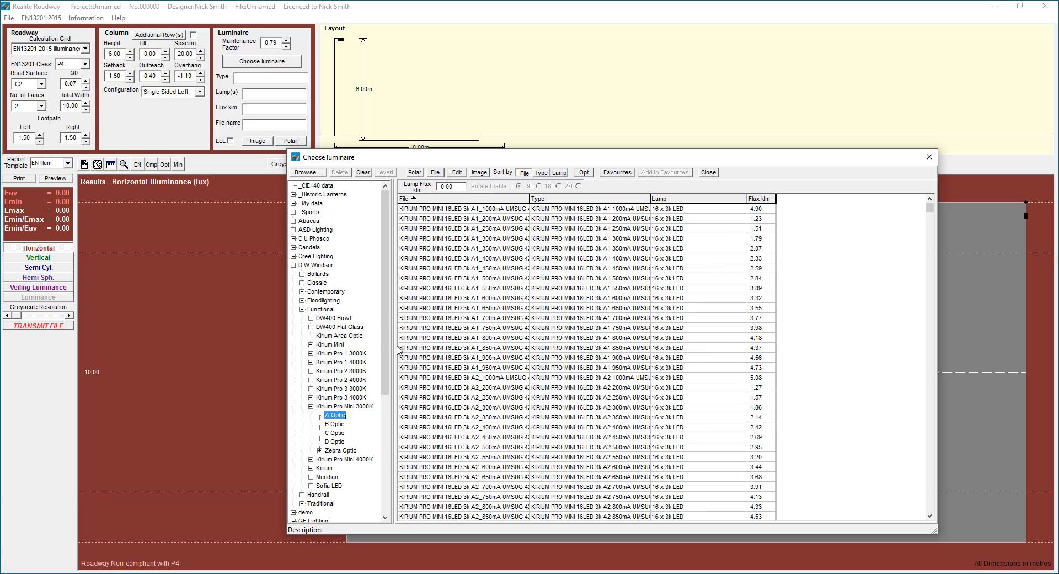
{"action": "left_click", "coordinate": [757, 197]}
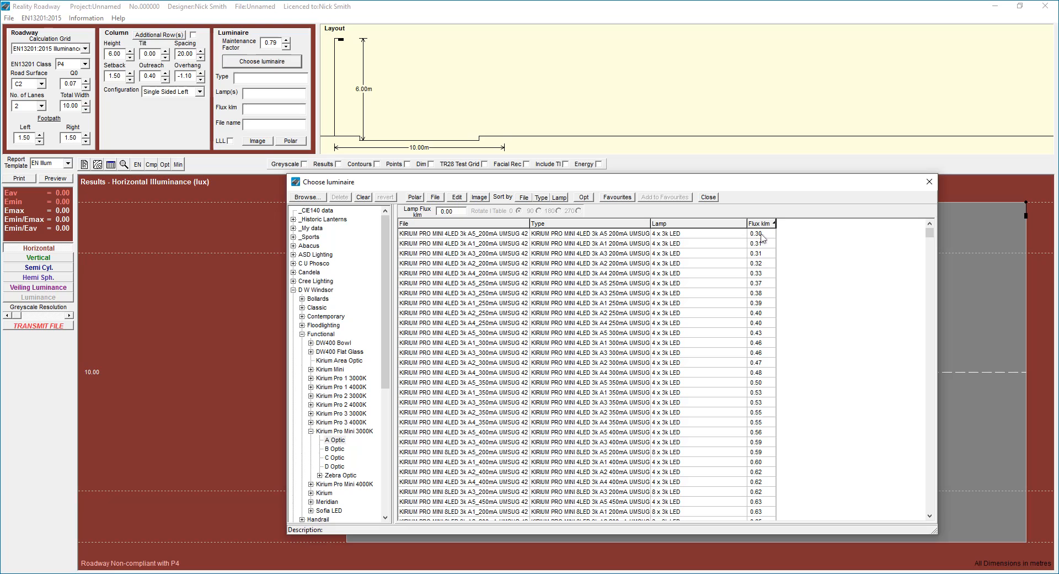
{"action": "left_click", "coordinate": [759, 223]}
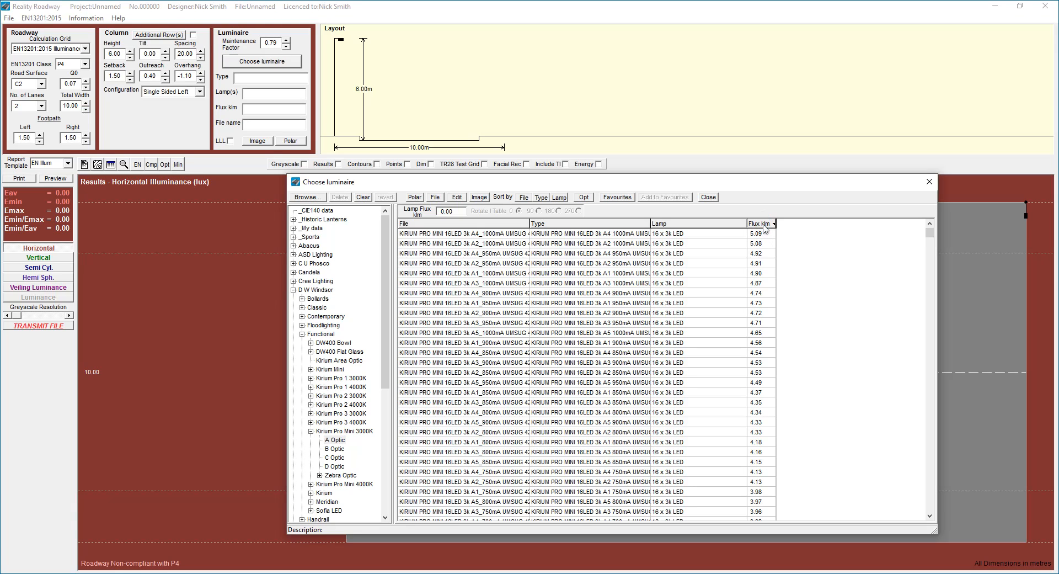
{"action": "mouse_move", "coordinate": [738, 273]}
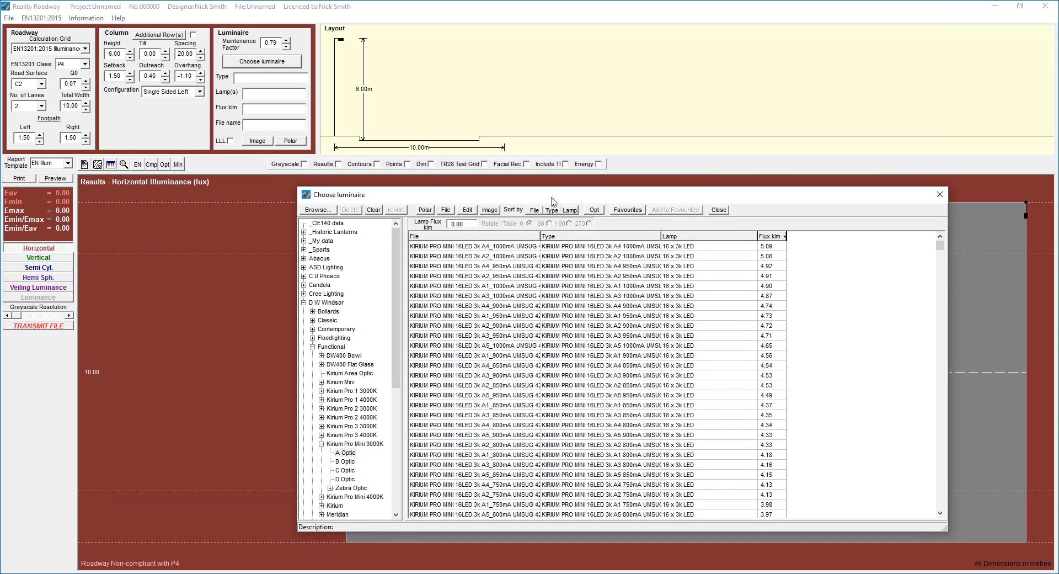
{"action": "mouse_move", "coordinate": [277, 94]}
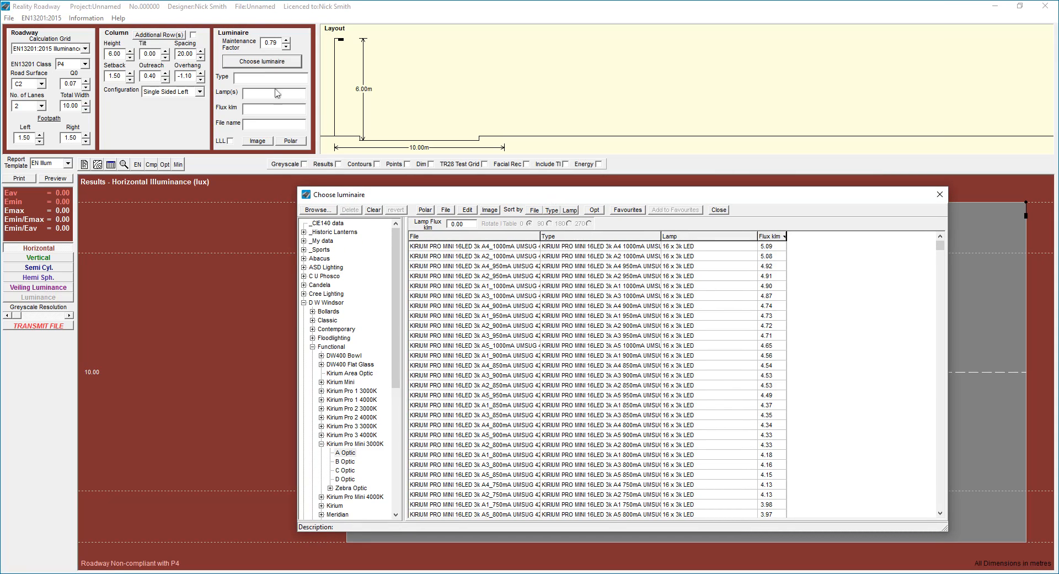
{"action": "mouse_move", "coordinate": [356, 179]}
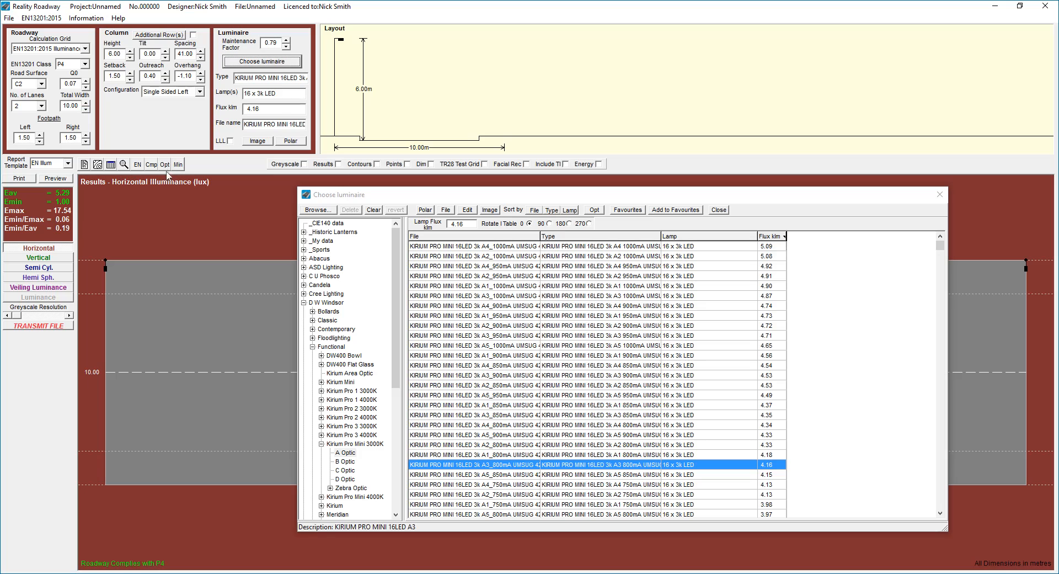
{"action": "mouse_move", "coordinate": [177, 164]}
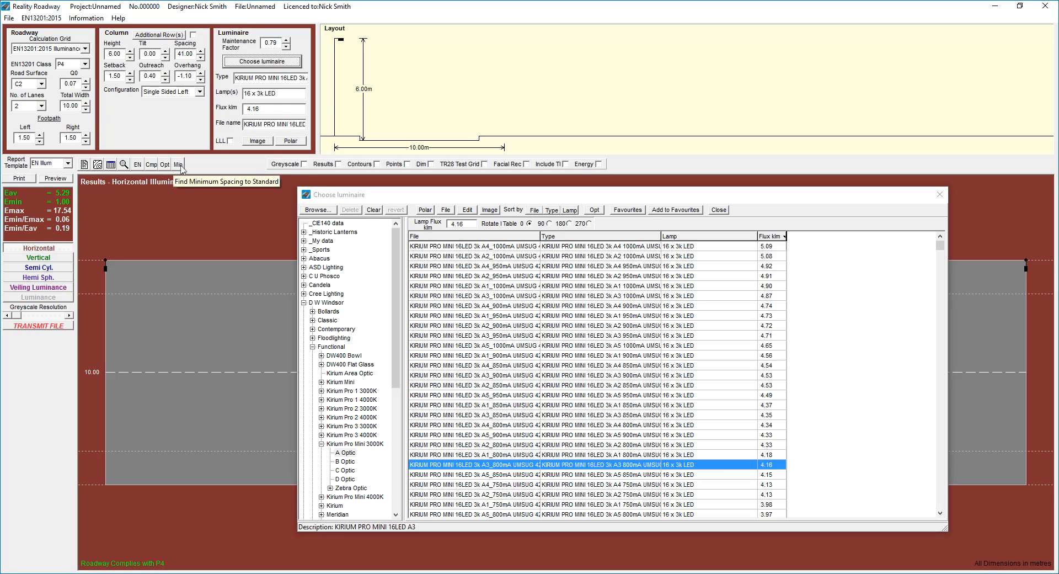
Test minimum spacing then optimise to 41 m for the Kirium Pro Mini 16LED A3 800mA, P4 compliant
{"action": "left_click", "coordinate": [178, 164]}
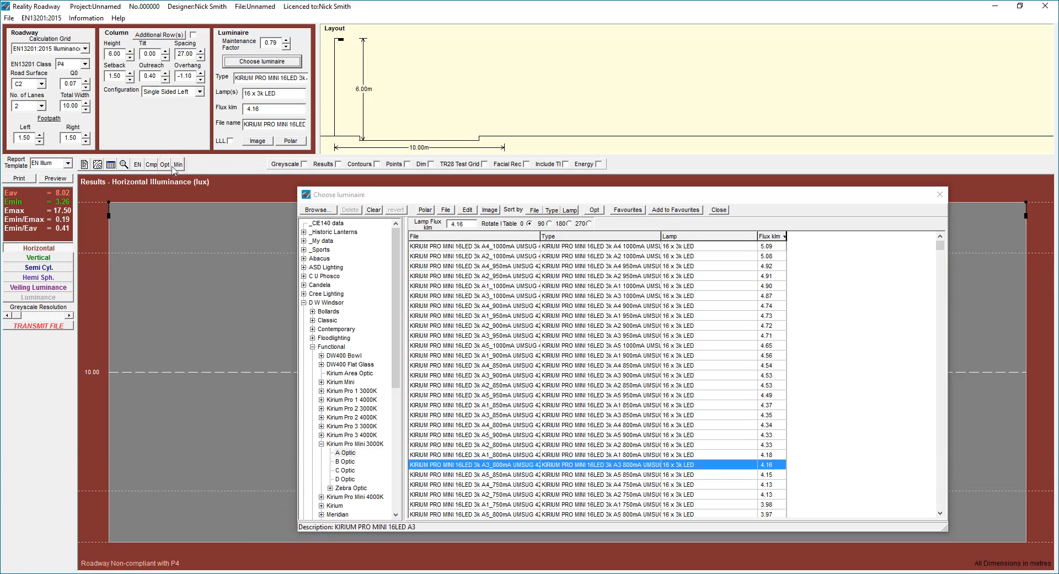
{"action": "left_click", "coordinate": [165, 165]}
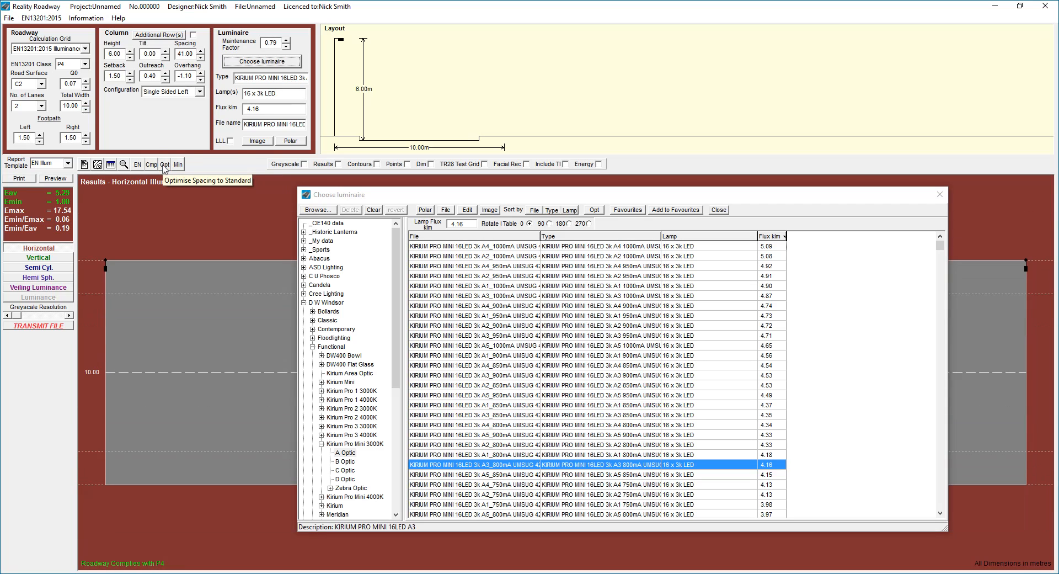
{"action": "mouse_move", "coordinate": [694, 385]}
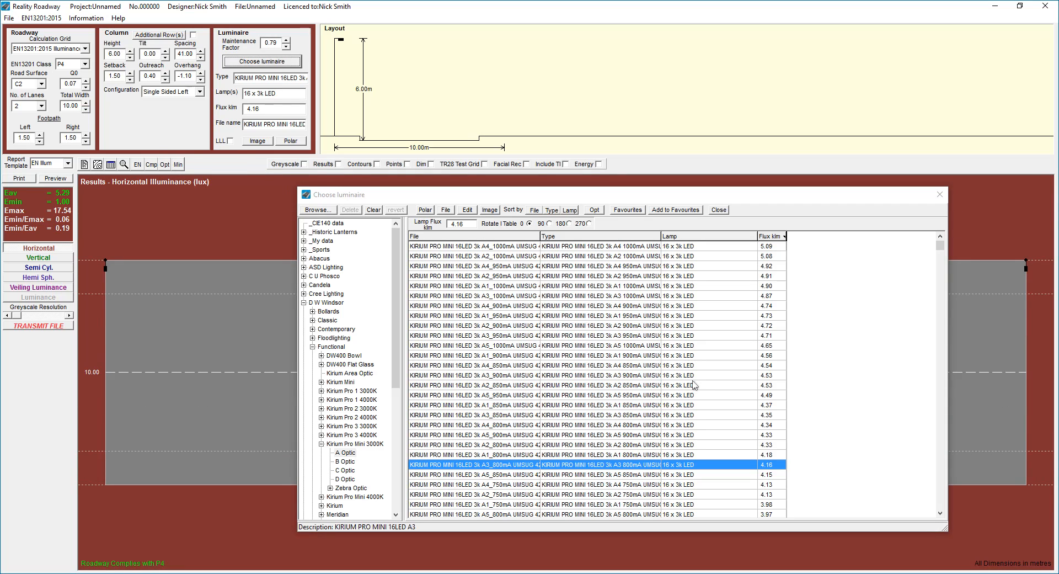
{"action": "mouse_move", "coordinate": [506, 359]}
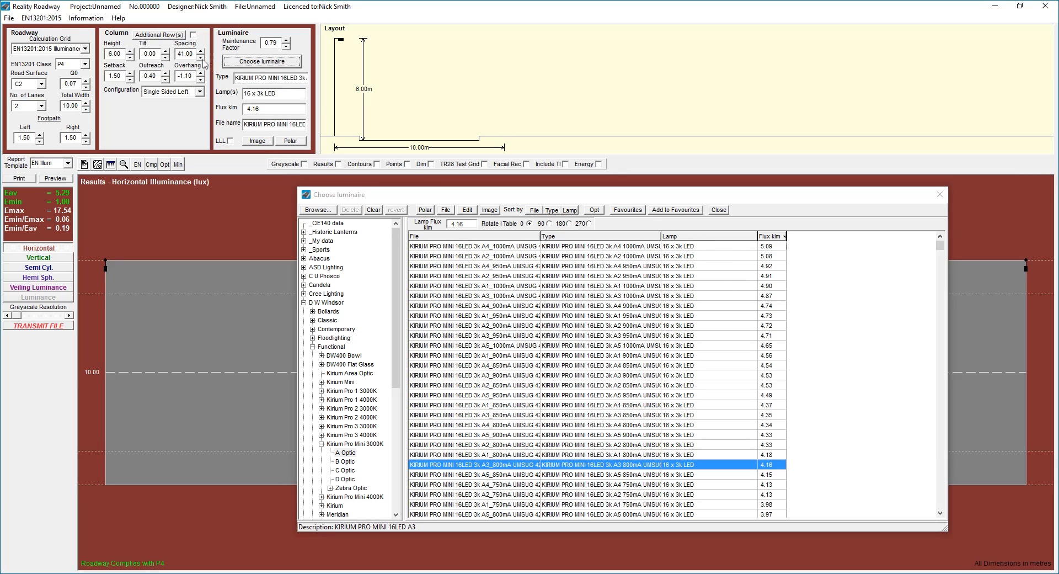
Reduce spacing to 40 m and switch to the 16LED A2 650mA luminaire (3.68 klm), still P4 compliant
{"action": "left_click", "coordinate": [763, 236]}
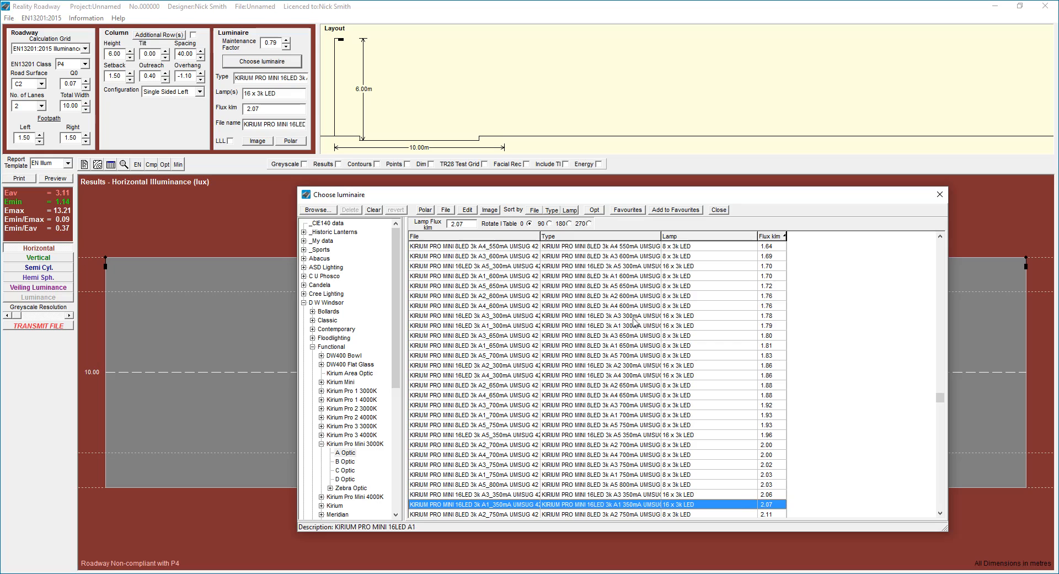
{"action": "left_click", "coordinate": [473, 493]}
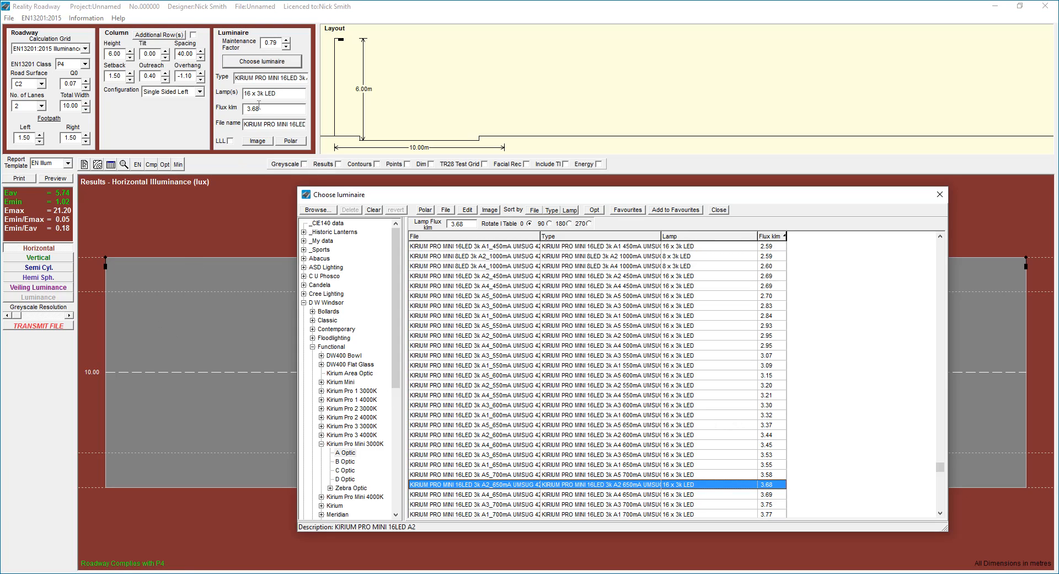
{"action": "mouse_move", "coordinate": [196, 197]}
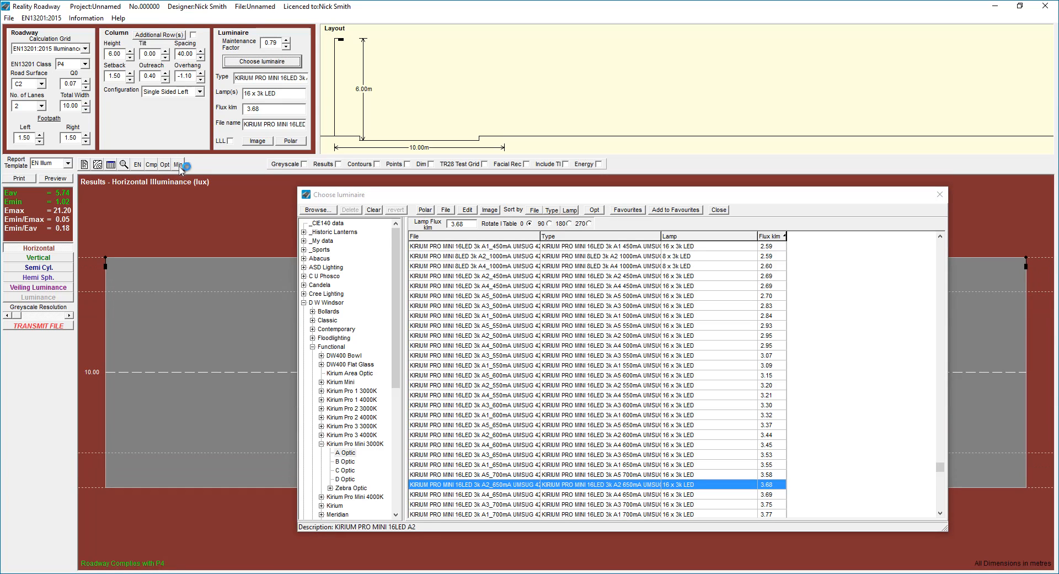
{"action": "mouse_move", "coordinate": [640, 363]}
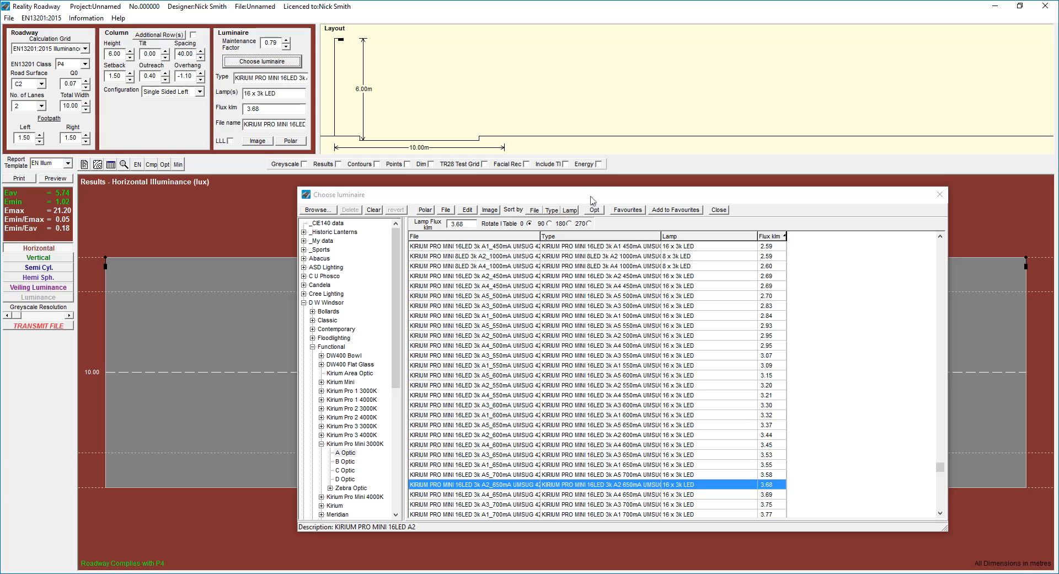
Run Opt for all listed luminaires with Include TI ticked, giving optimum and minimum spacings
{"action": "left_click", "coordinate": [592, 208]}
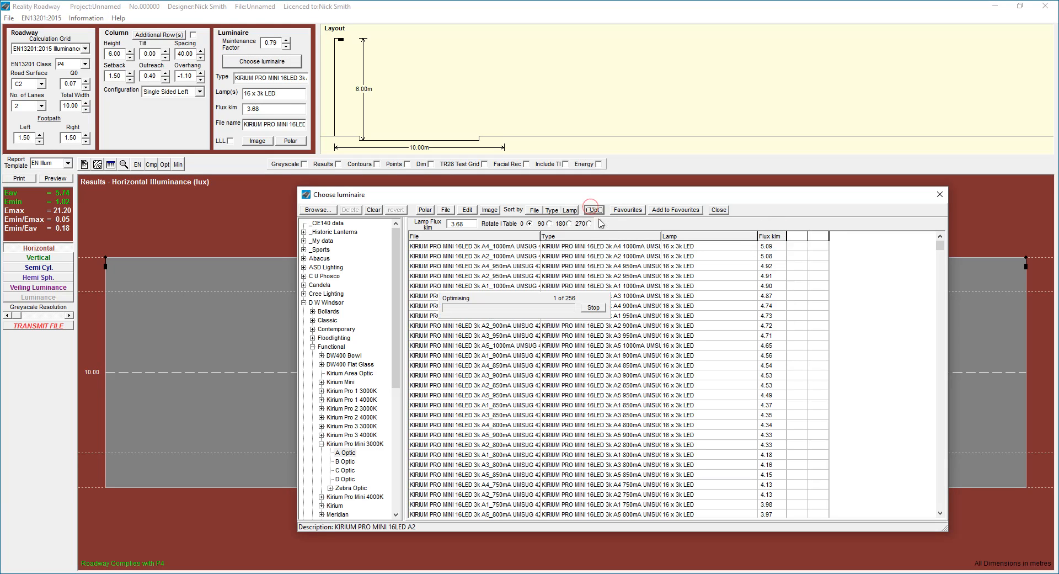
{"action": "left_click", "coordinate": [594, 209]}
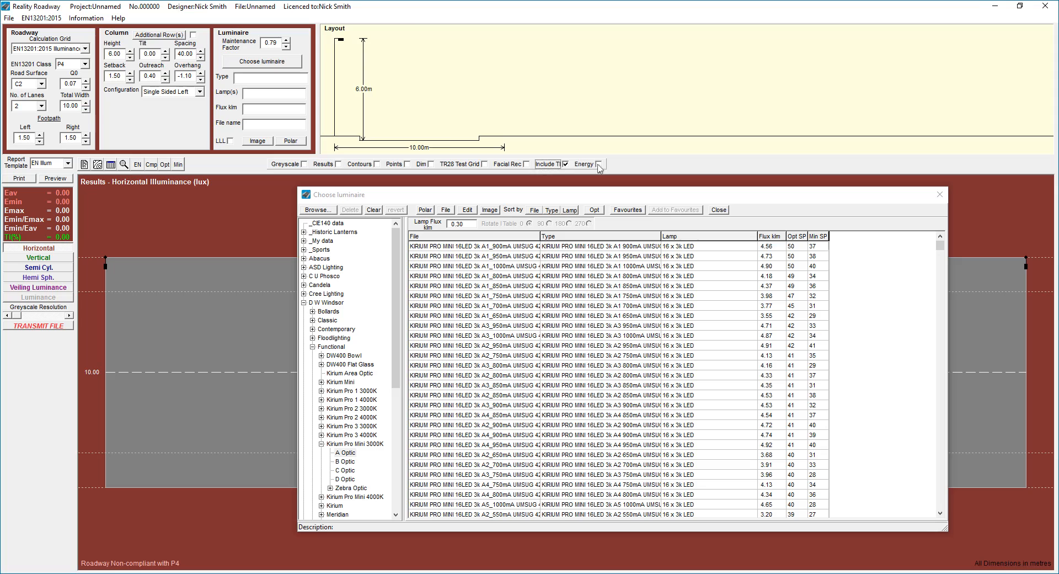
Enable Energy indicators (49 W, 4100 hours/year) so PDI and AECI columns appear per luminaire
{"action": "left_click", "coordinate": [597, 165]}
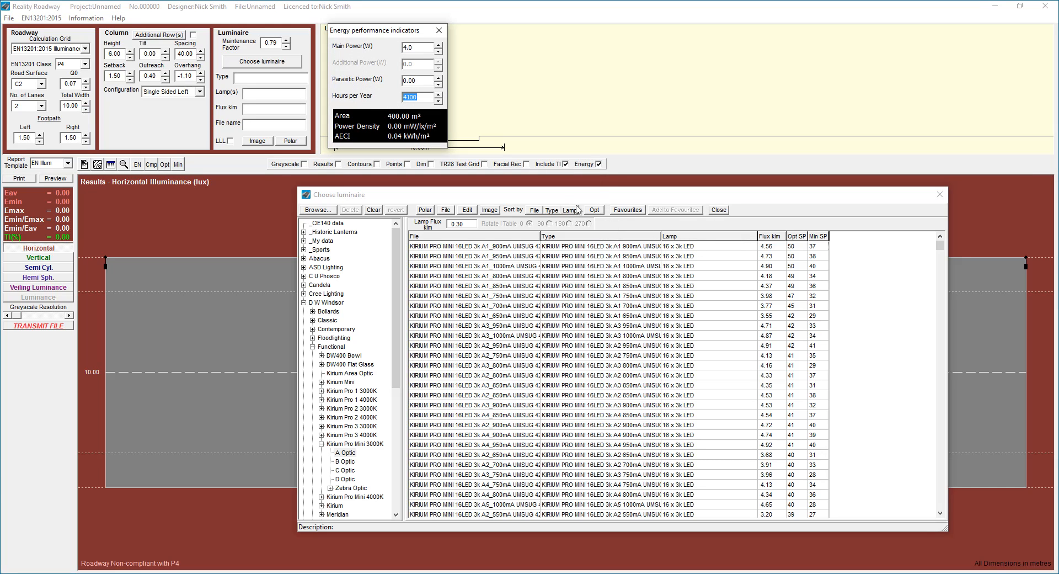
{"action": "left_click", "coordinate": [593, 210]}
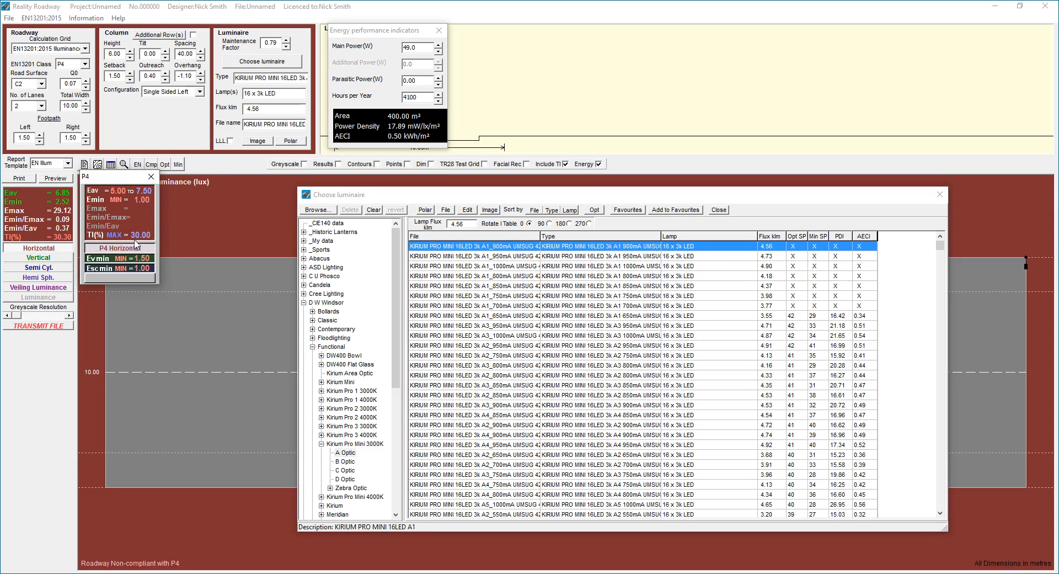
{"action": "mouse_move", "coordinate": [748, 263]}
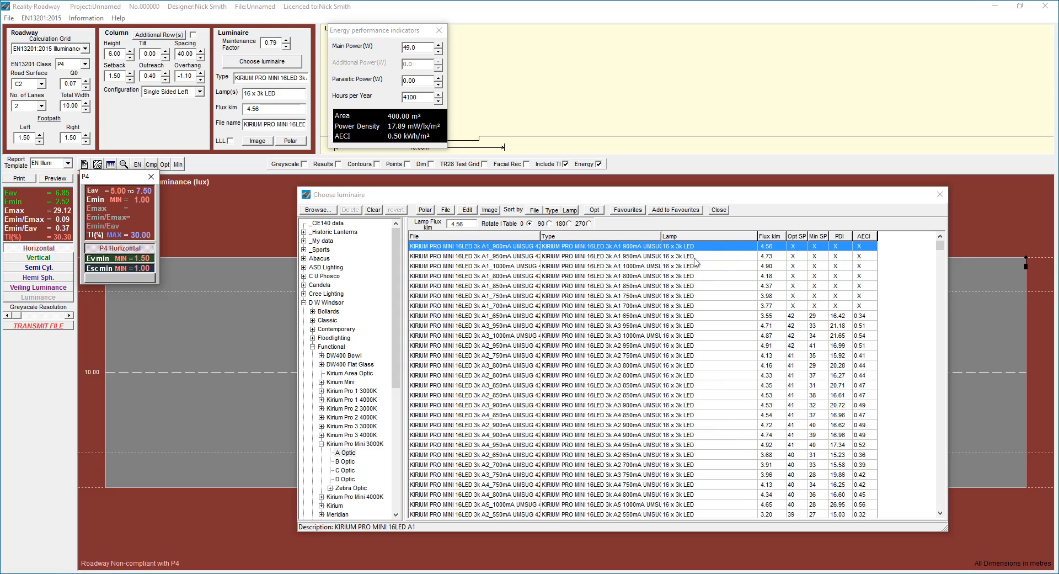
{"action": "mouse_move", "coordinate": [748, 316]}
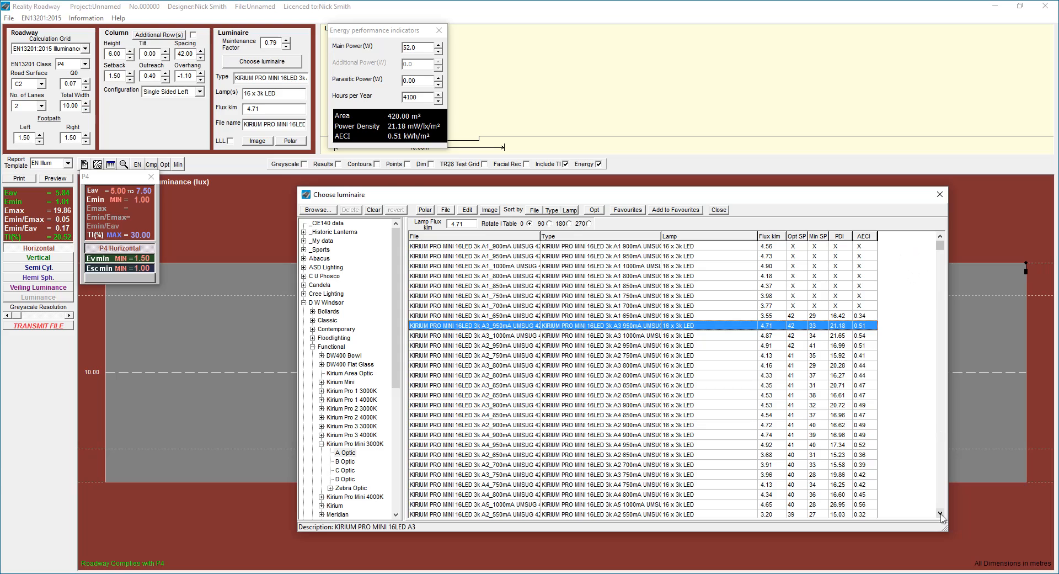
Compare PDI and AECI down the list and pick the A2 750mA luminaire at 41 m (41 W, AECI 0.41)
{"action": "scroll", "scroll_direction": "down", "scroll_amount": 3}
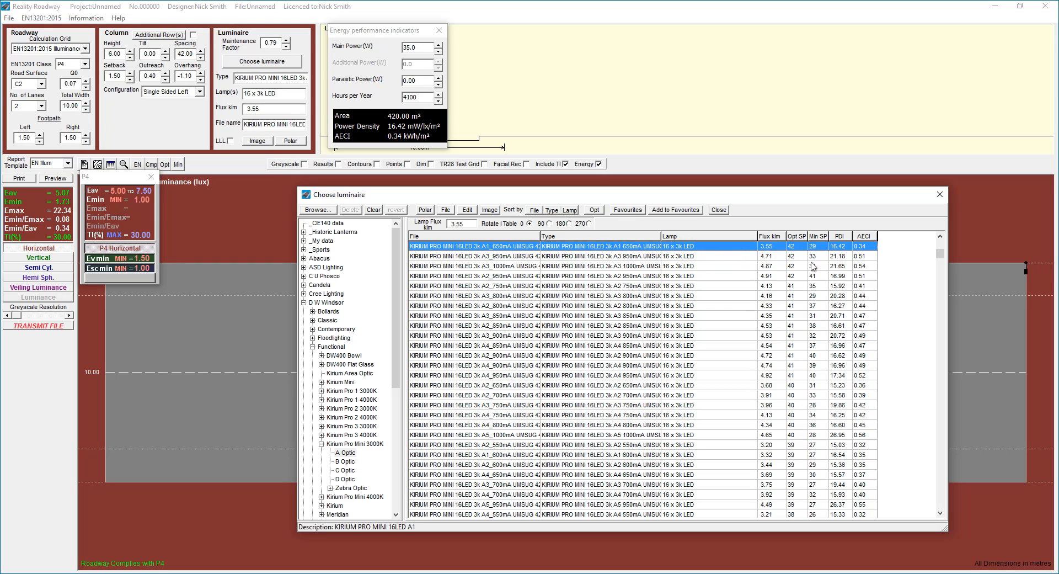
{"action": "mouse_move", "coordinate": [798, 250]}
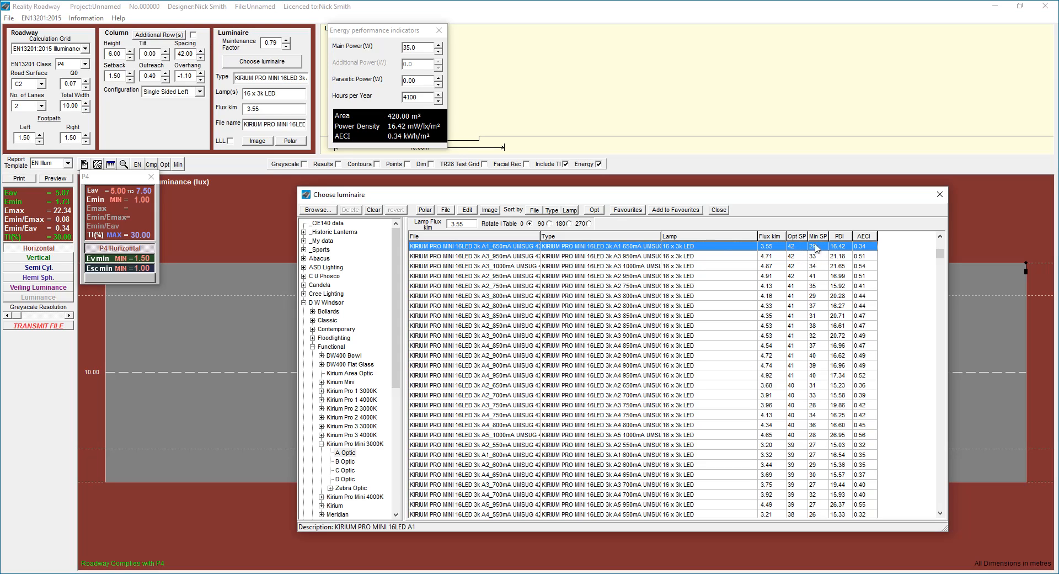
{"action": "mouse_move", "coordinate": [768, 248]}
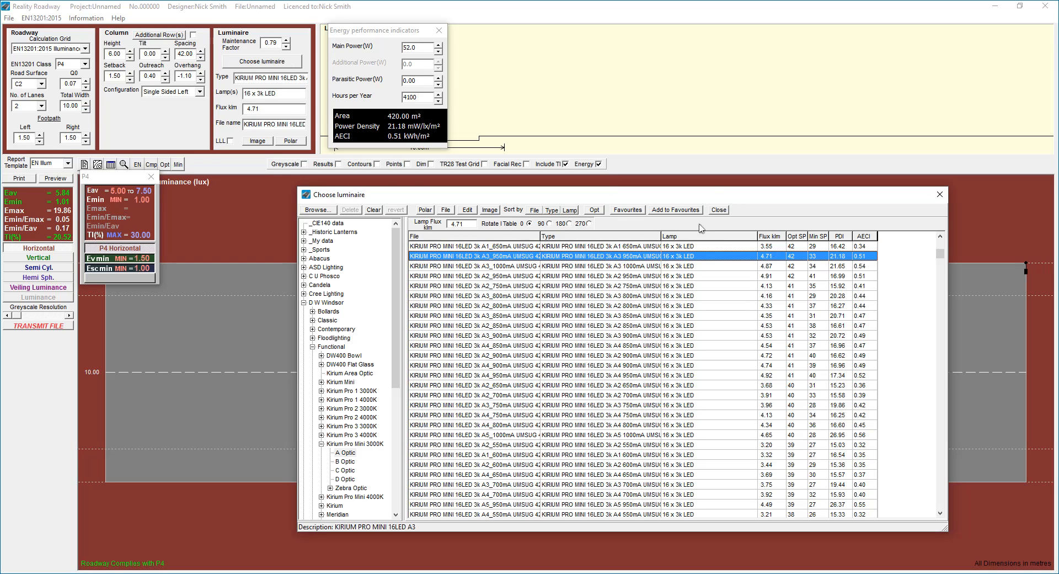
{"action": "left_click", "coordinate": [474, 245]}
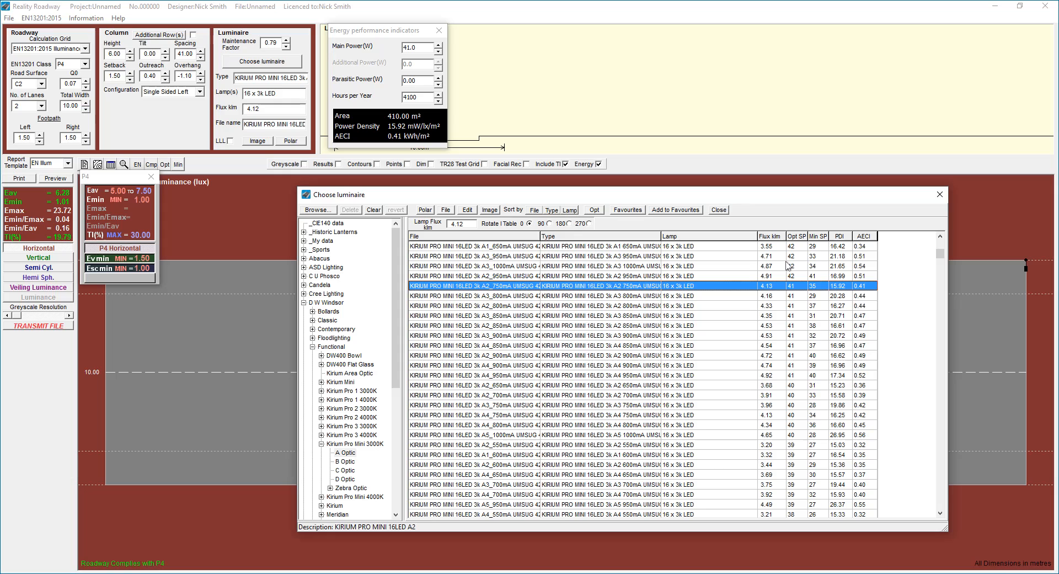
{"action": "mouse_move", "coordinate": [778, 258]}
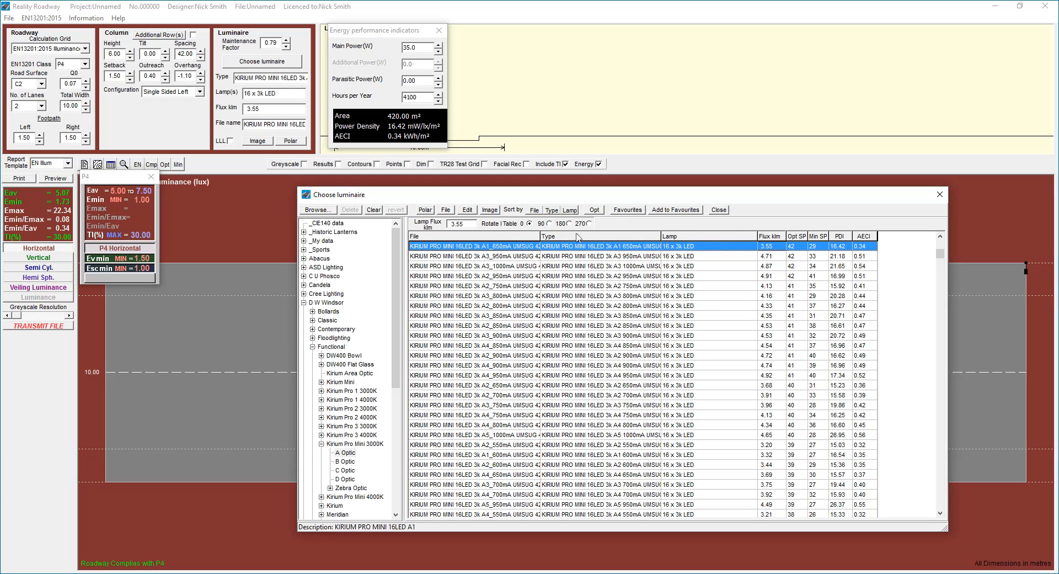
{"action": "mouse_move", "coordinate": [442, 238]}
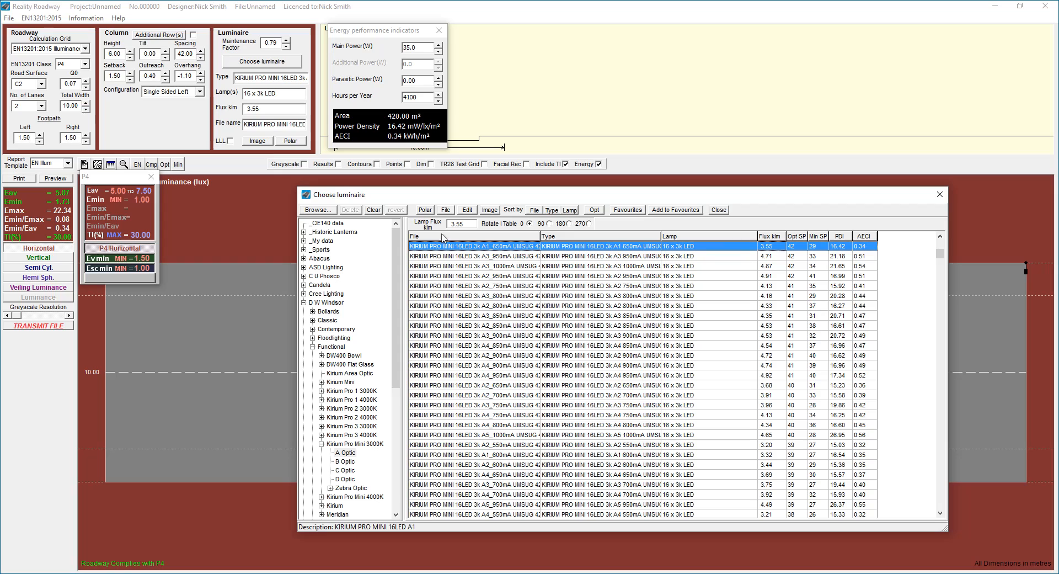
{"action": "mouse_move", "coordinate": [501, 186]}
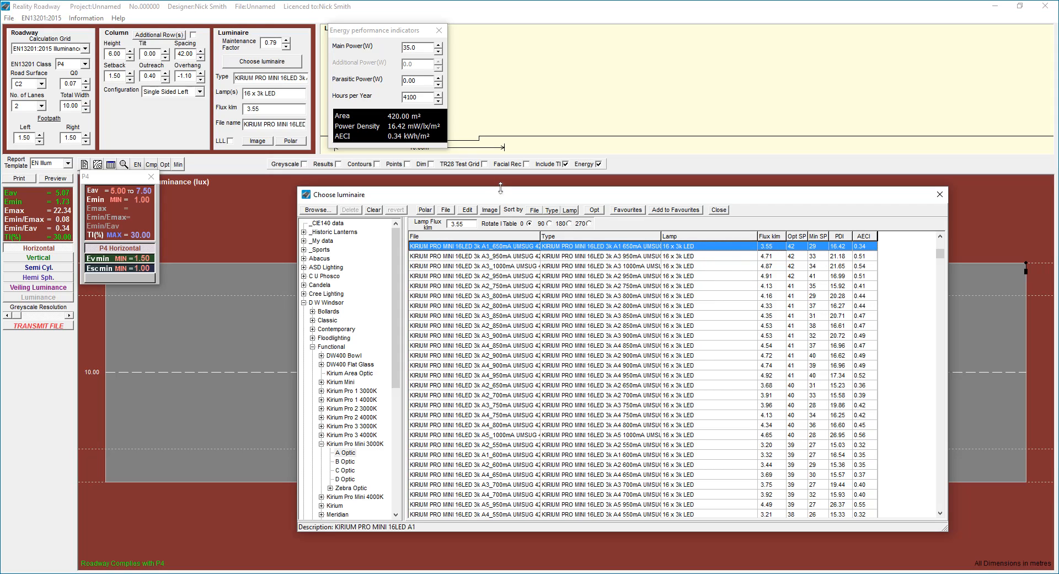